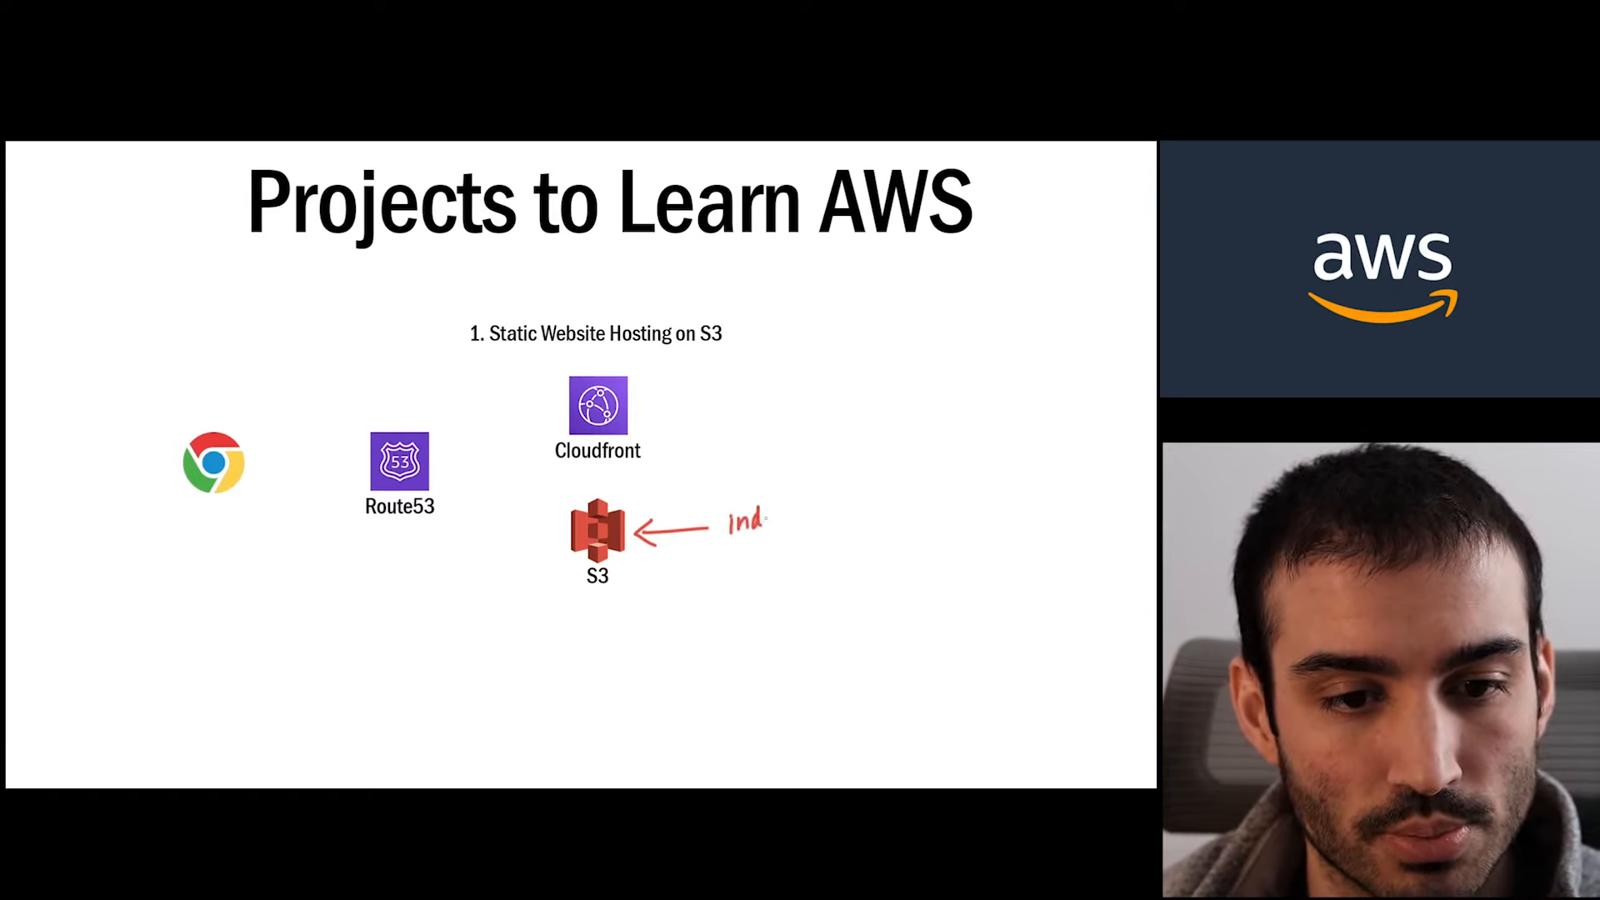
Step: Handwrite and circle 'index.html' beside S3, then arrow Chrome→Route53→Cloudfront→S3 and S3→Route53
type("index. h1")
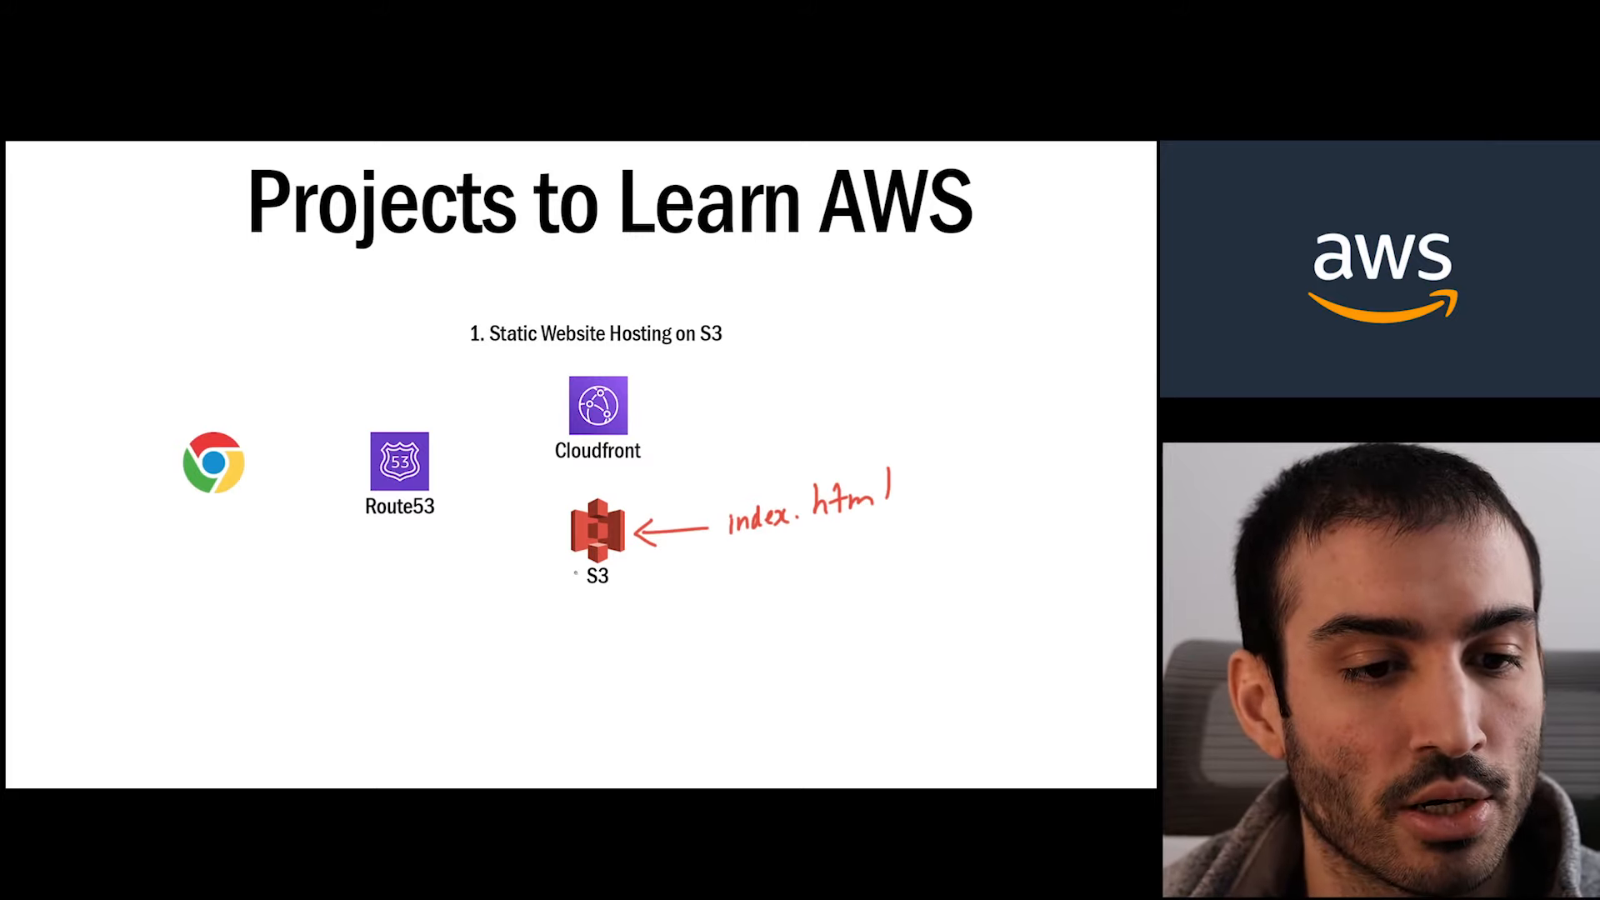
left_click_drag(571, 561, 439, 535)
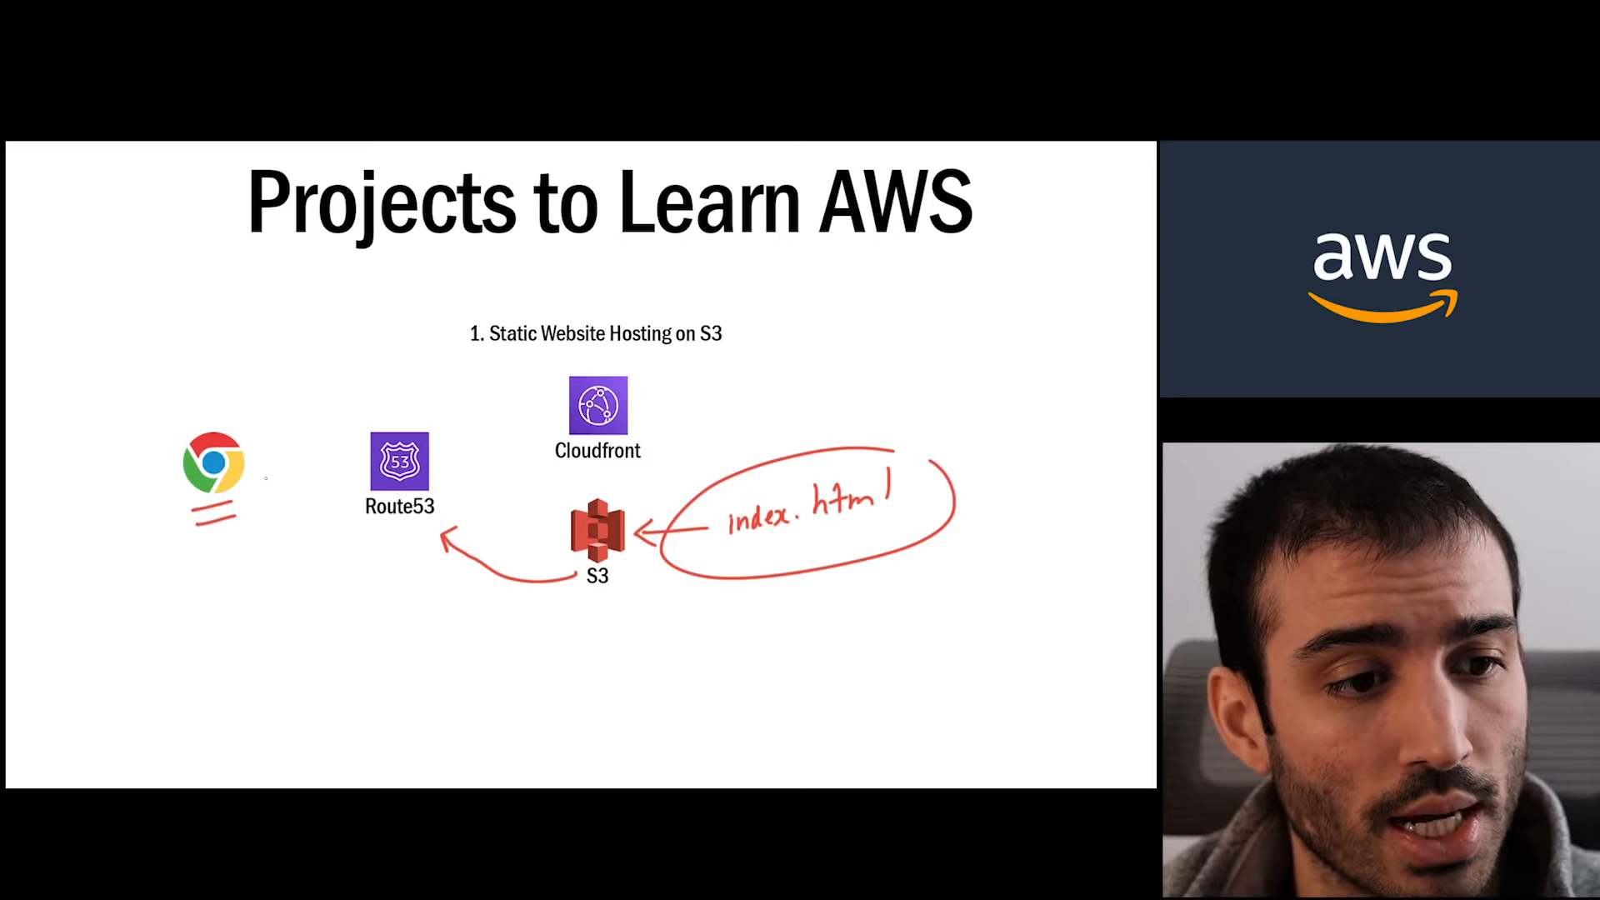
left_click_drag(265, 470, 337, 469)
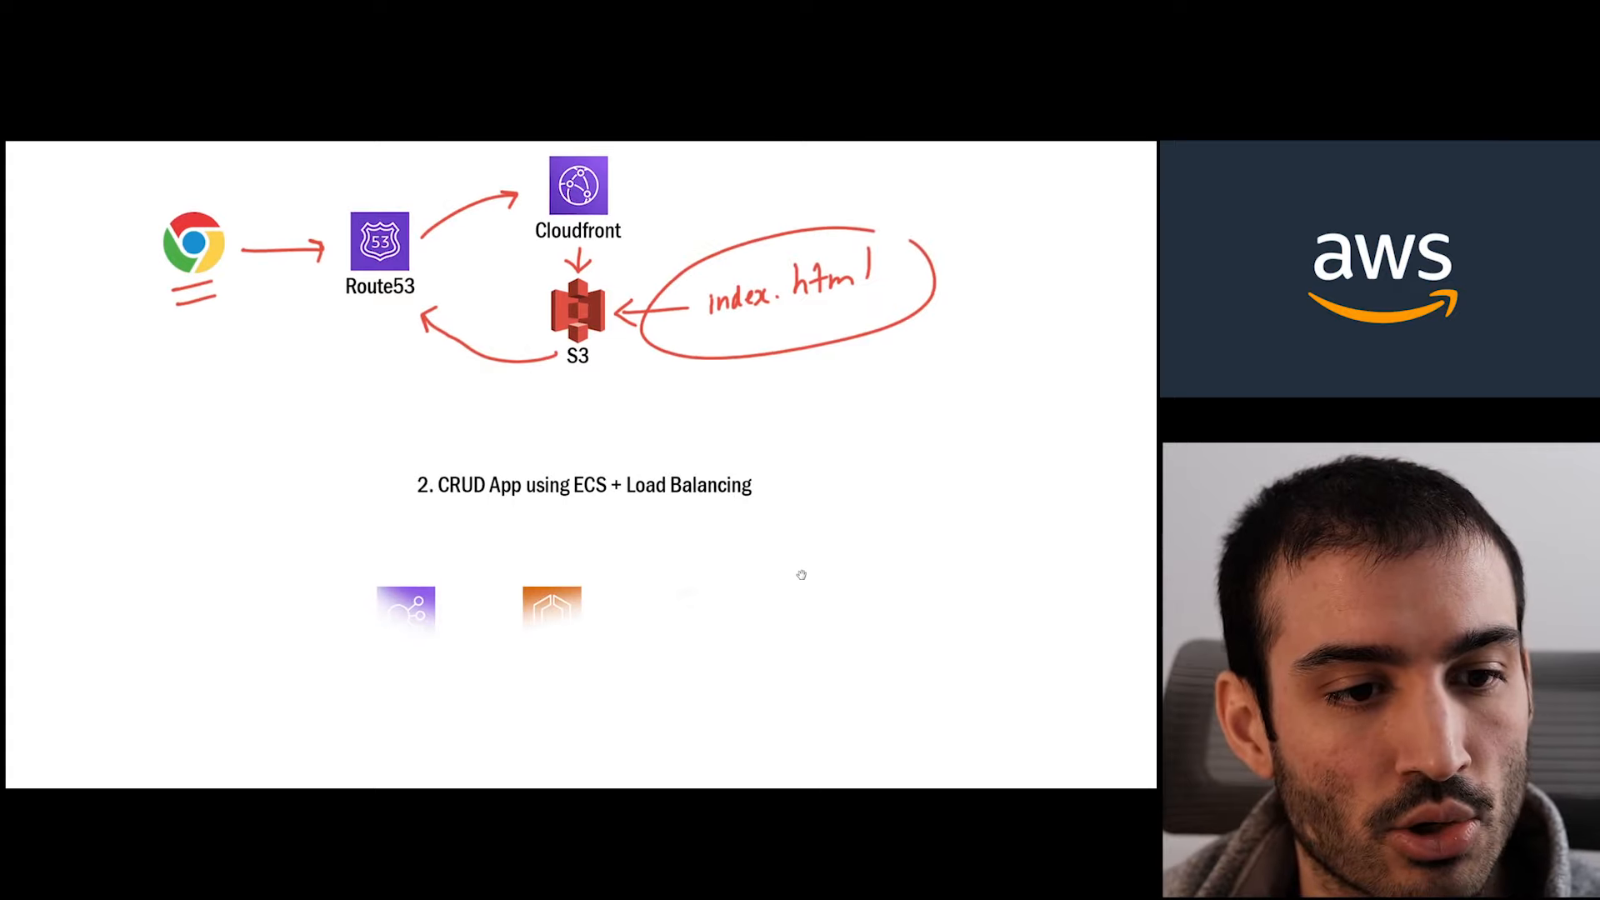
Step: Scroll down to section 2, the CRUD App on ECS diagram, and underline ECS
scroll("down", 3)
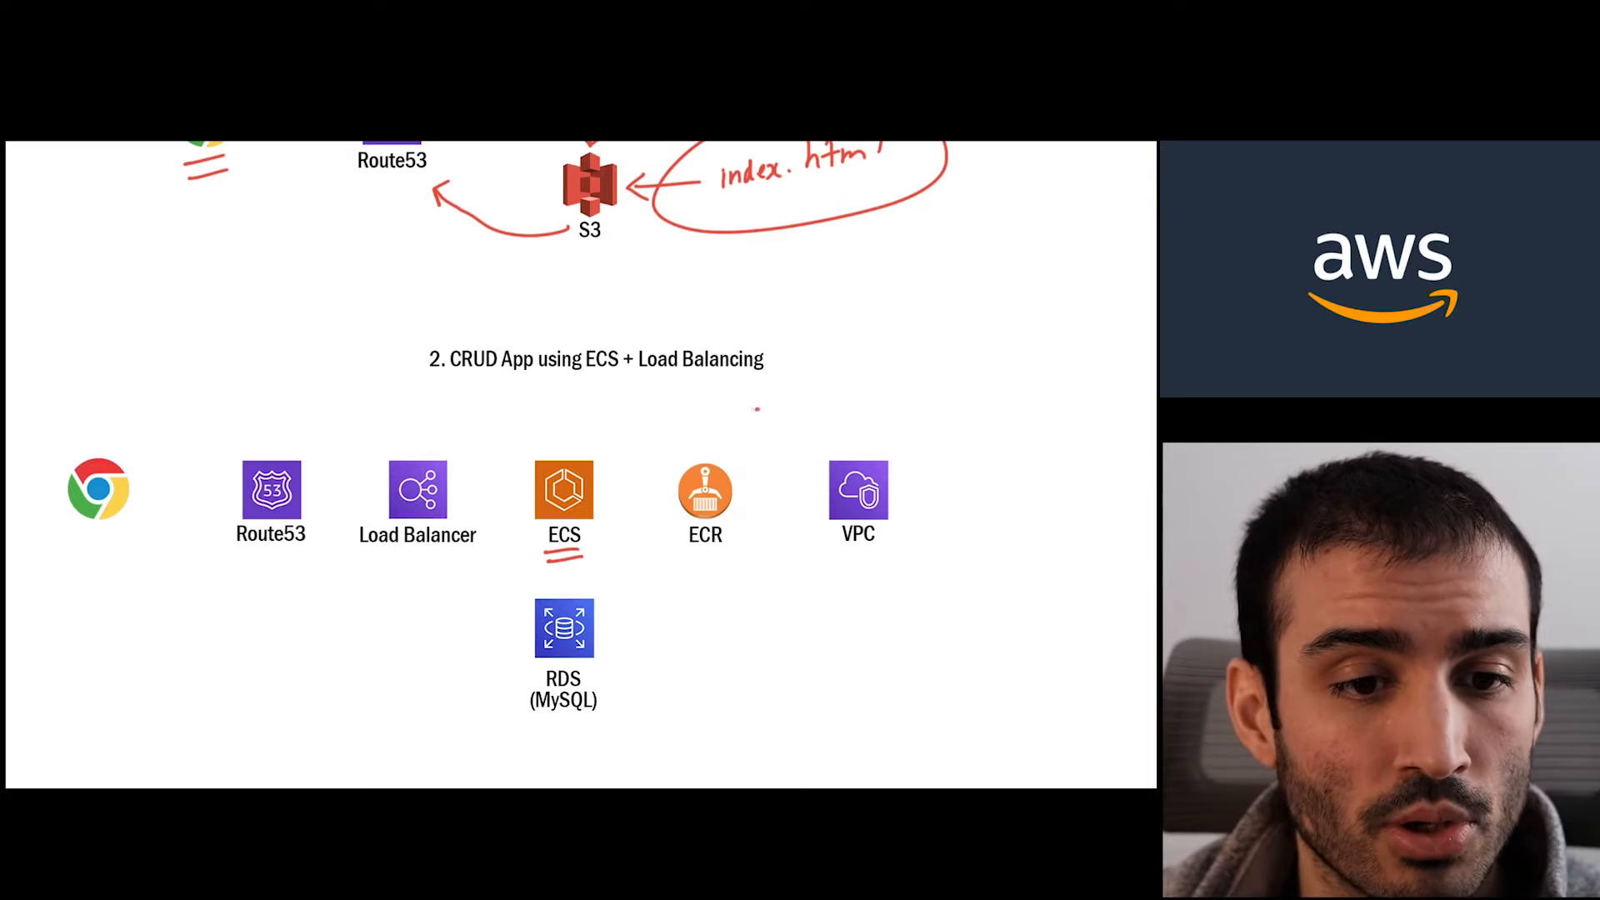
Step: Arrow ECS→ECR and ECS→VPC, connect ECS to RDS, underline ECR and RDS, and trace Chrome→ECS flow
left_click_drag(760, 403, 720, 454)
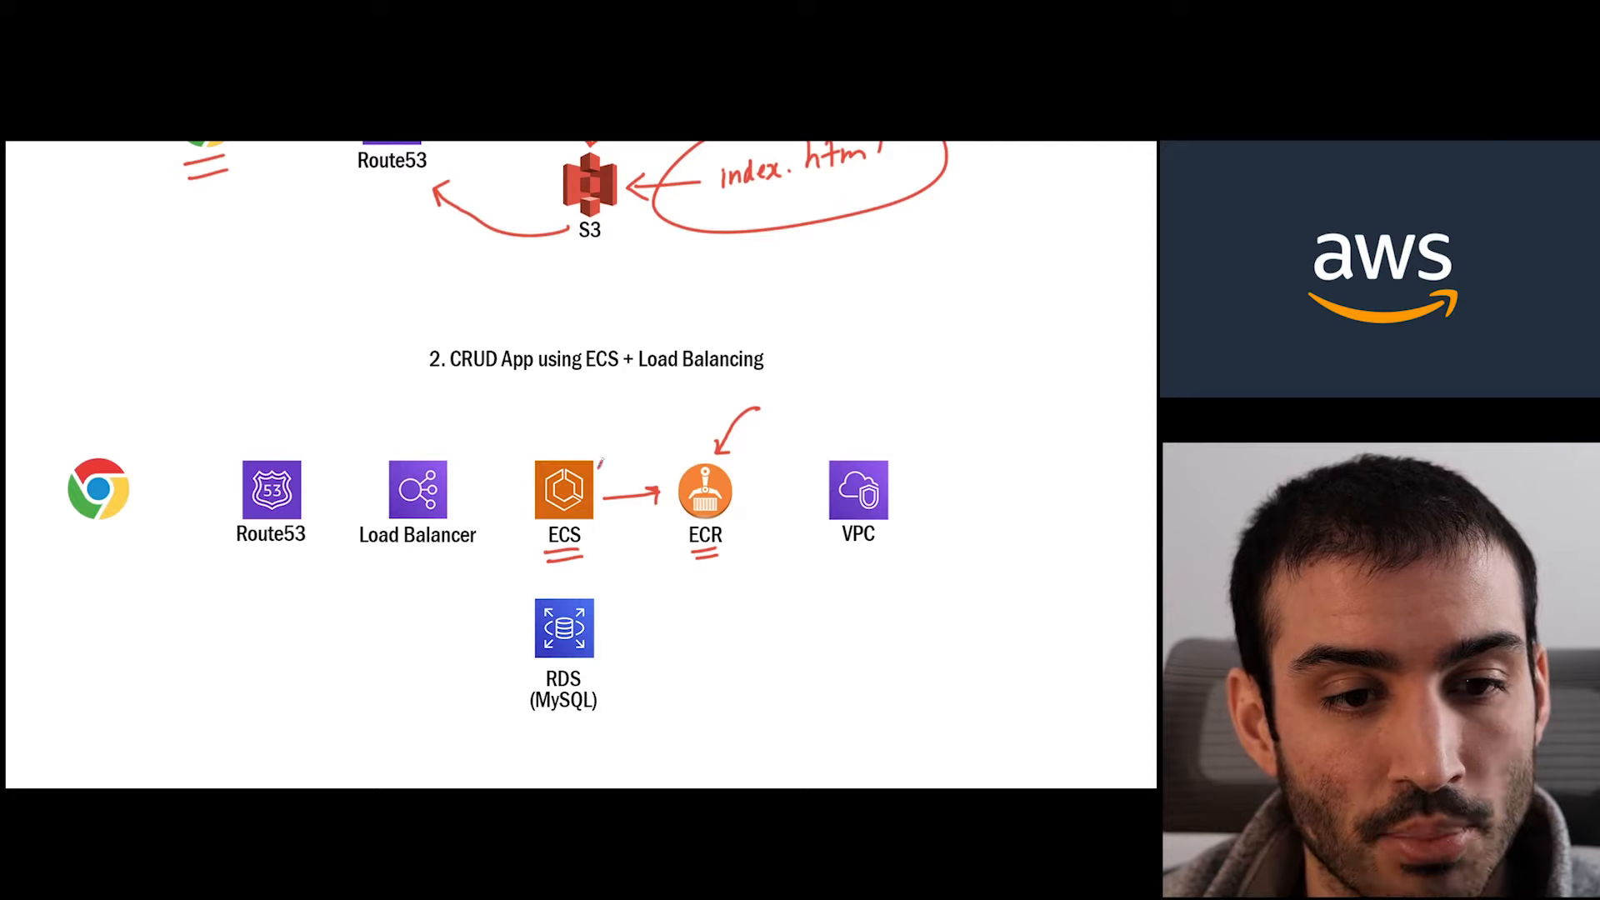
left_click_drag(601, 438, 837, 438)
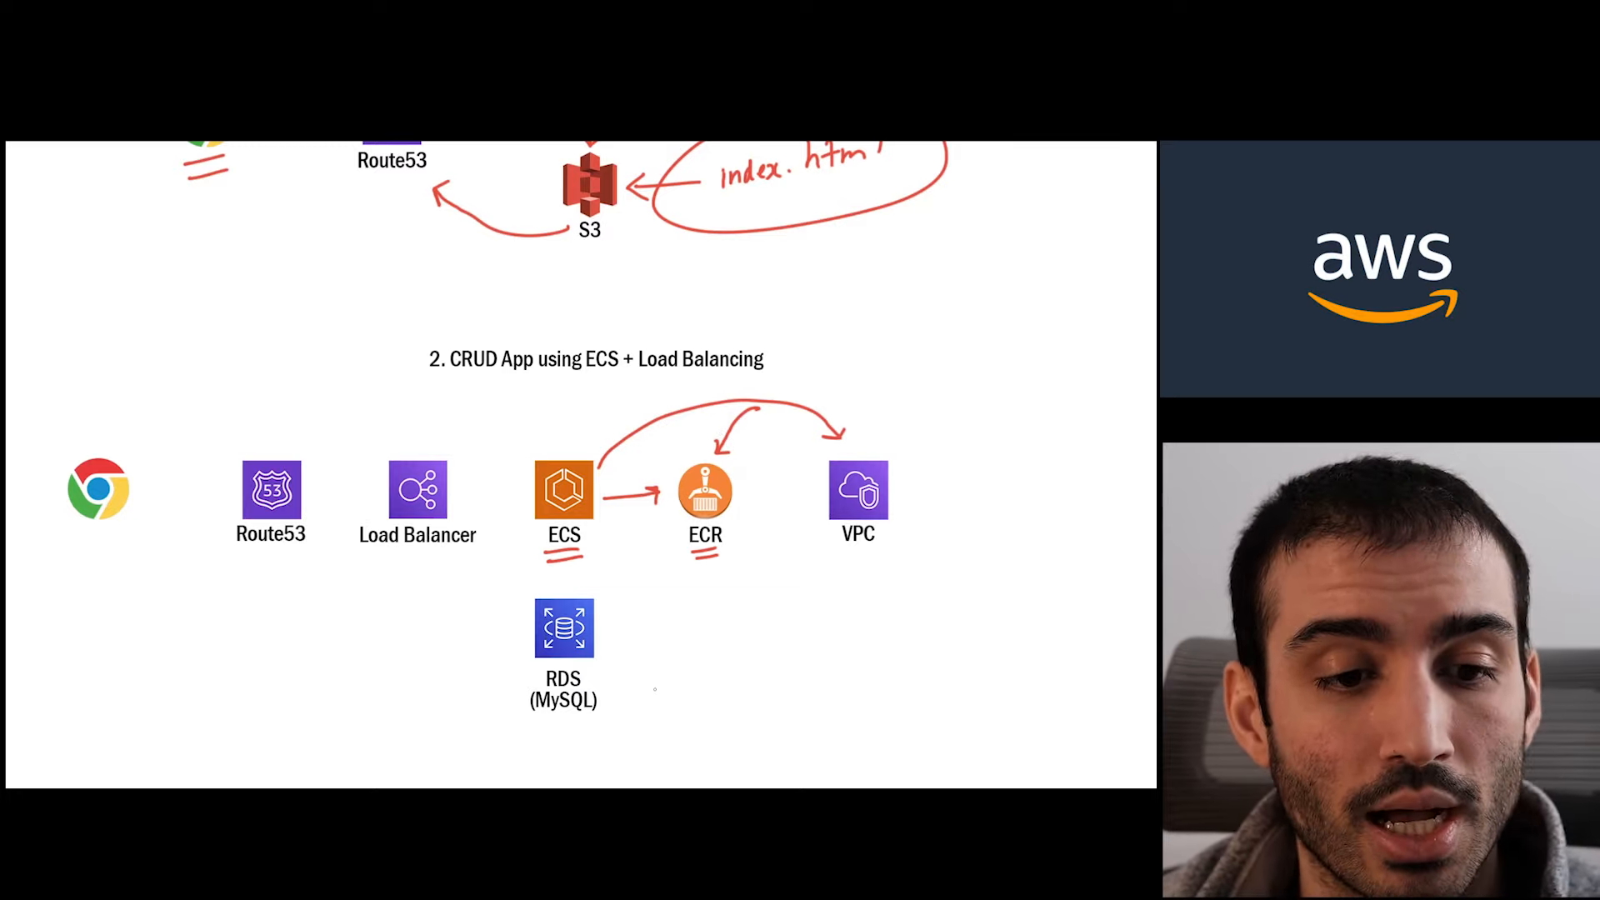
left_click_drag(673, 638, 611, 644)
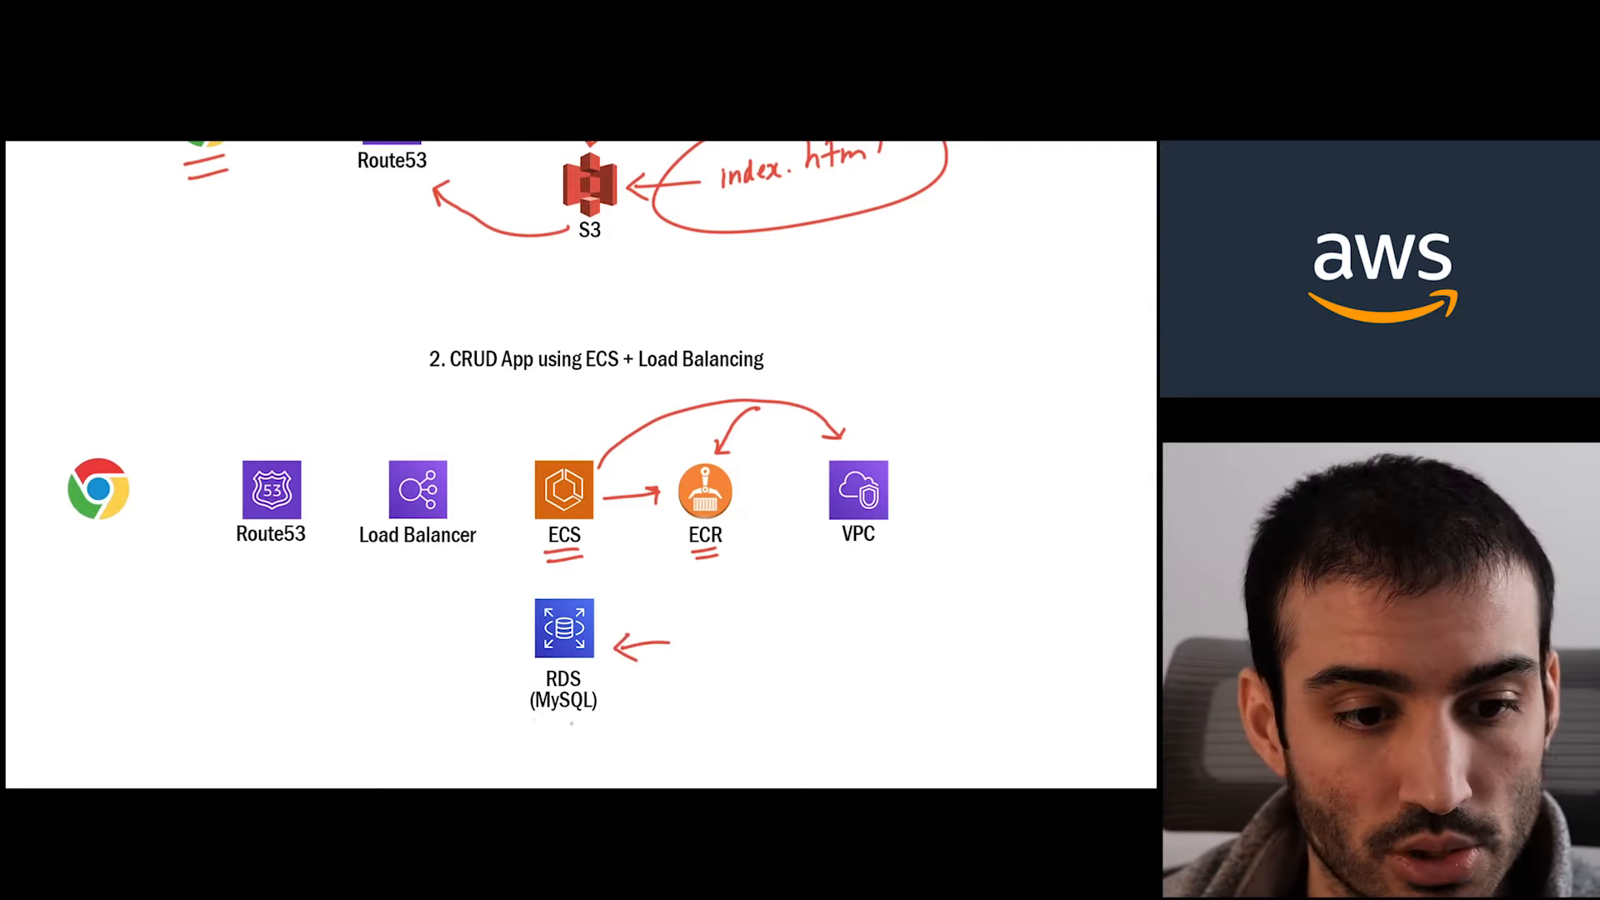
left_click_drag(530, 730, 596, 726)
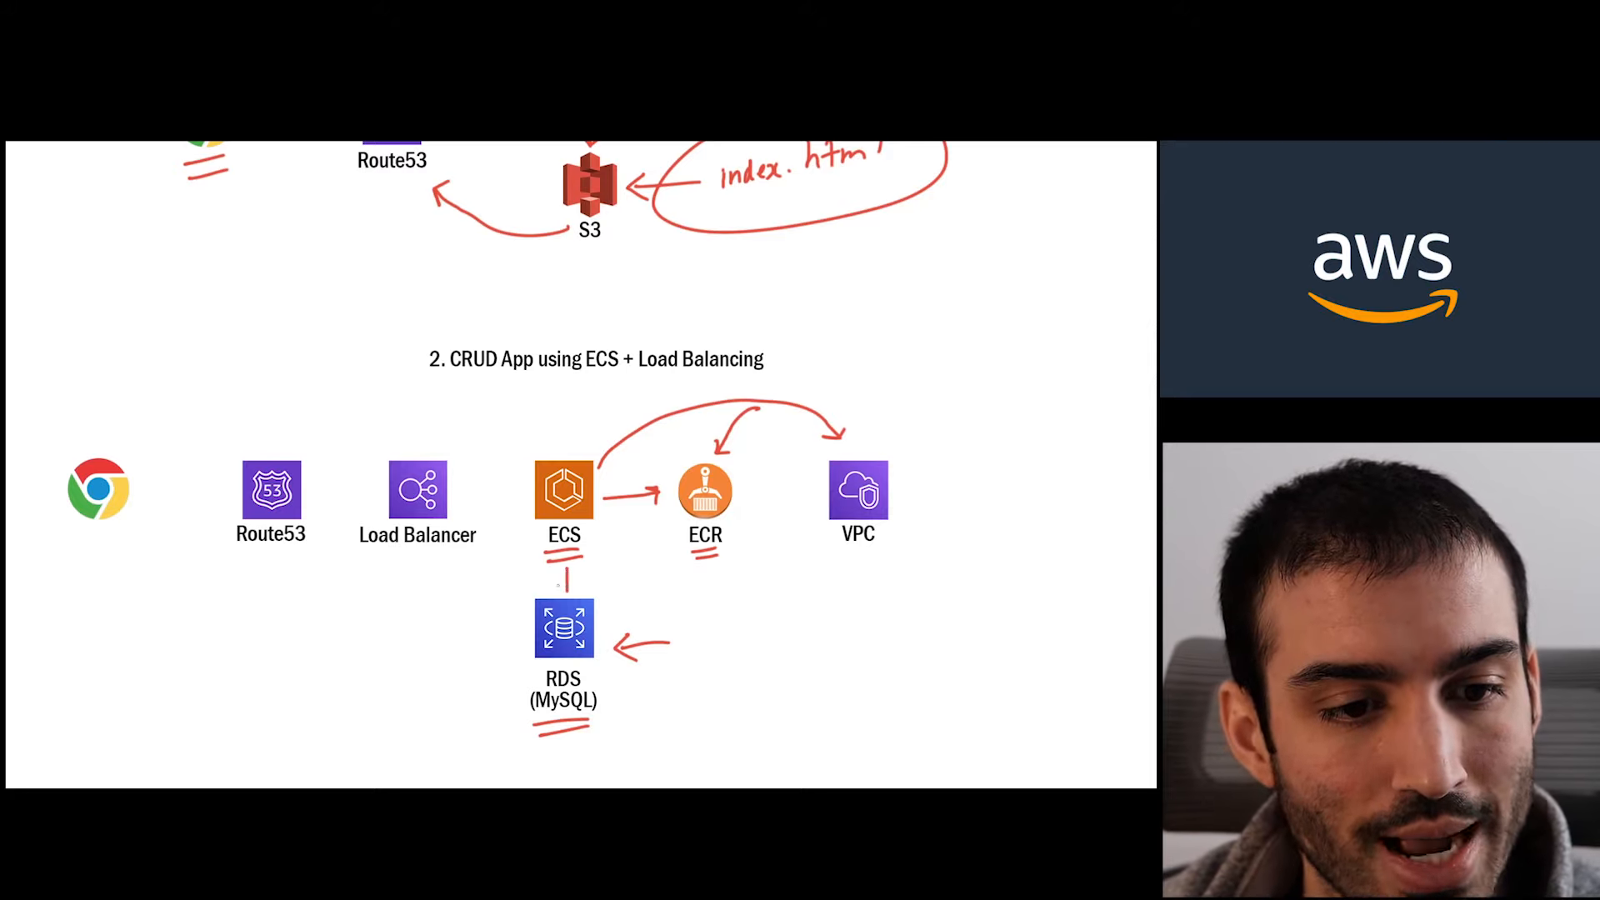
left_click_drag(564, 552, 565, 587)
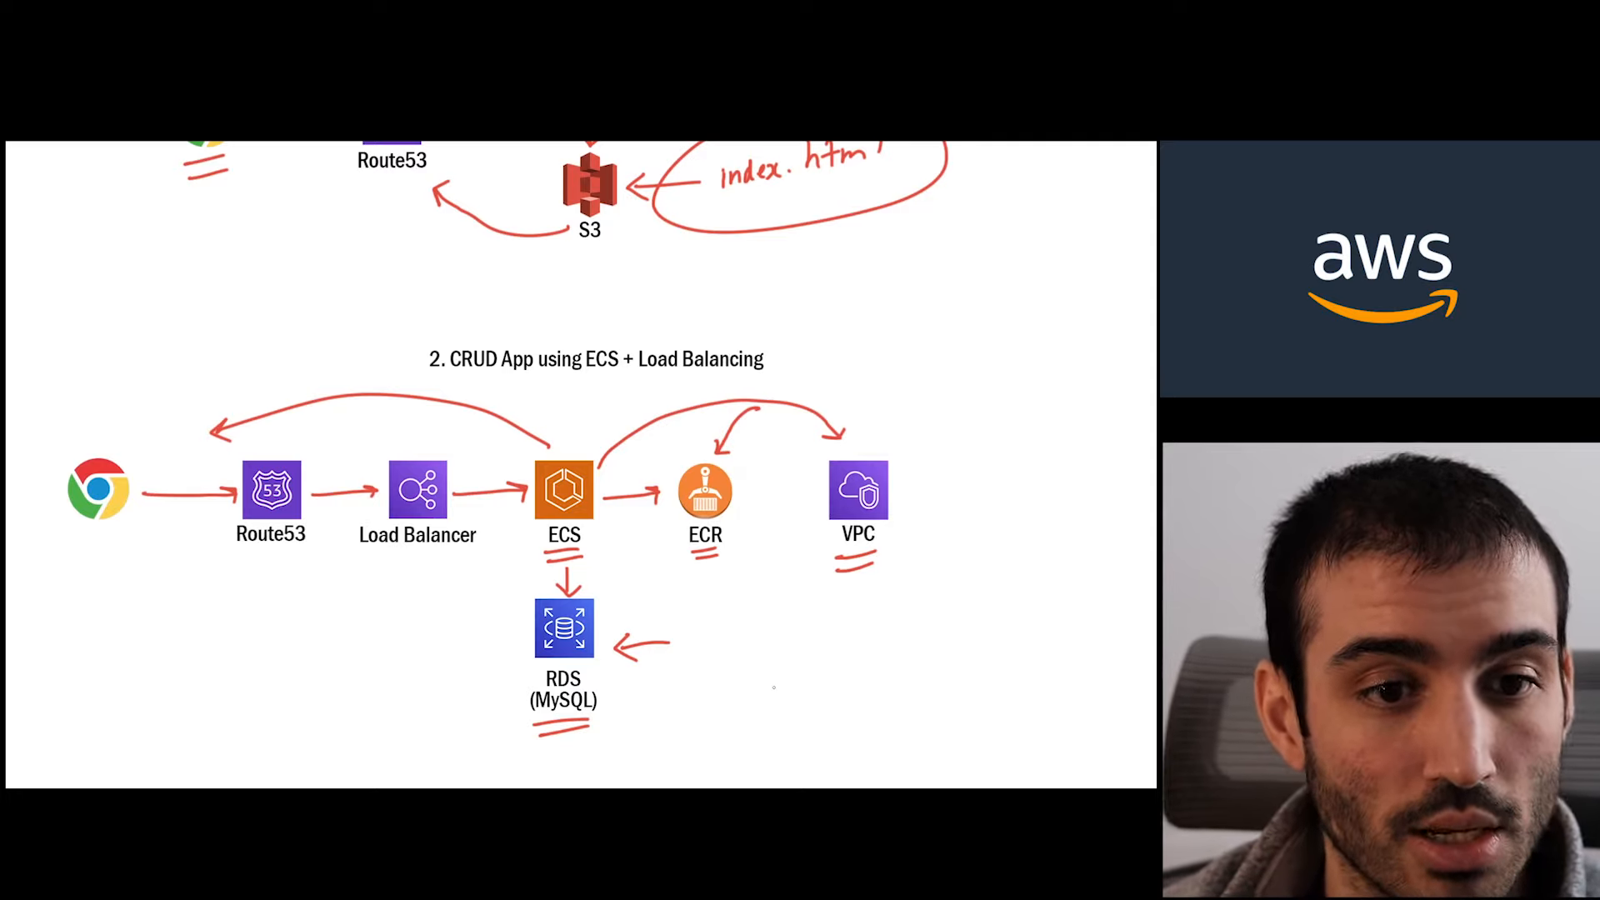
scroll("down", 3)
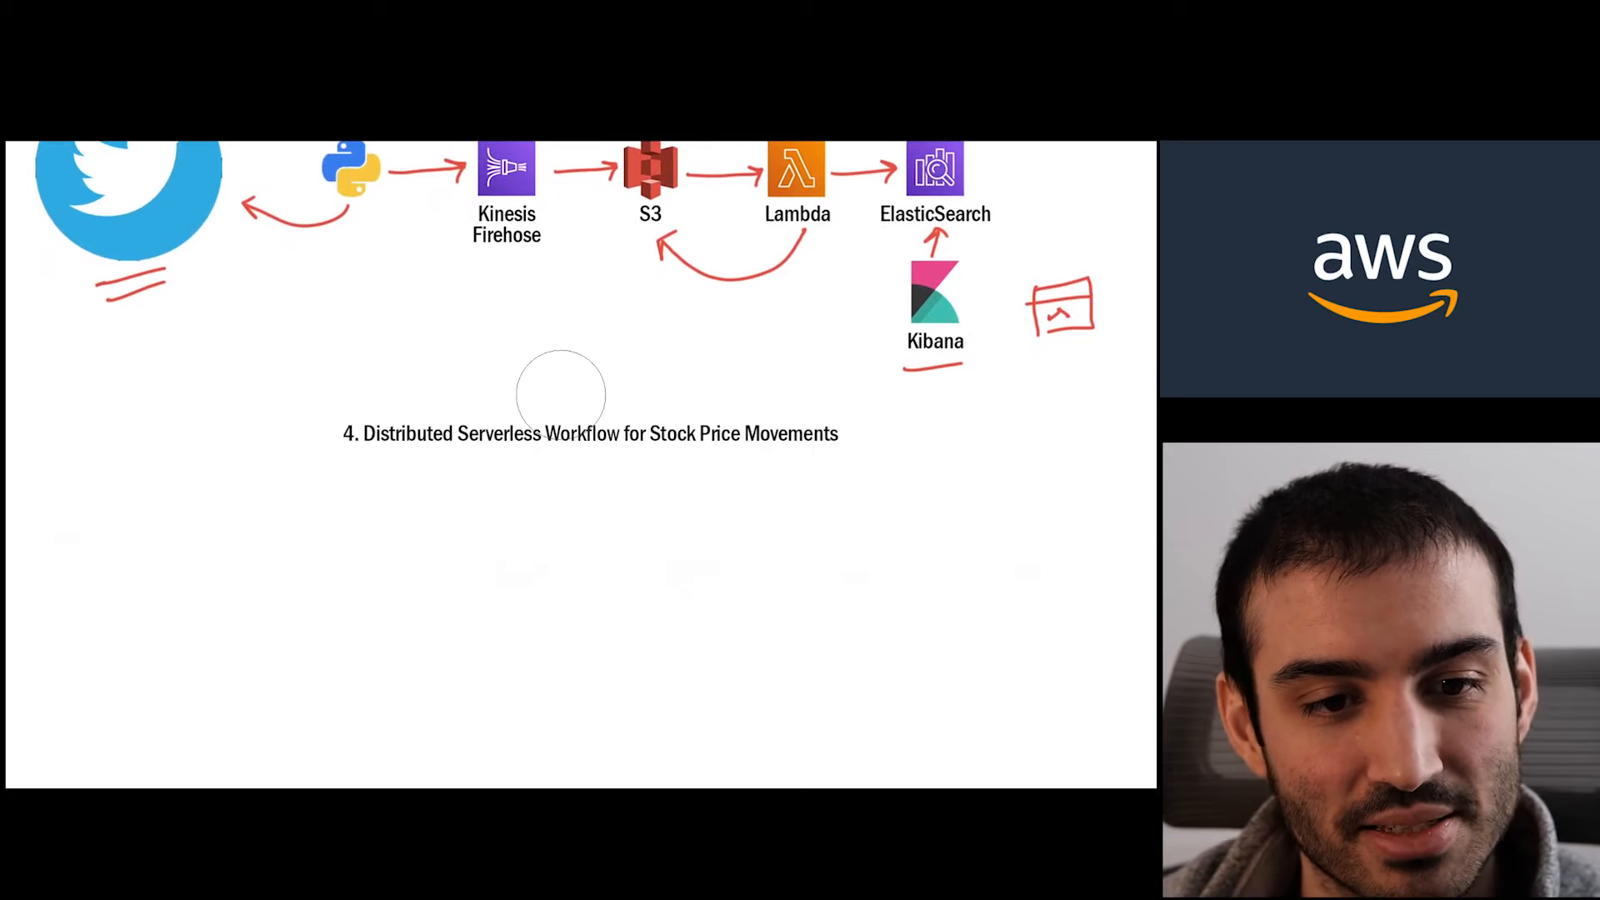
mouse_move(941, 480)
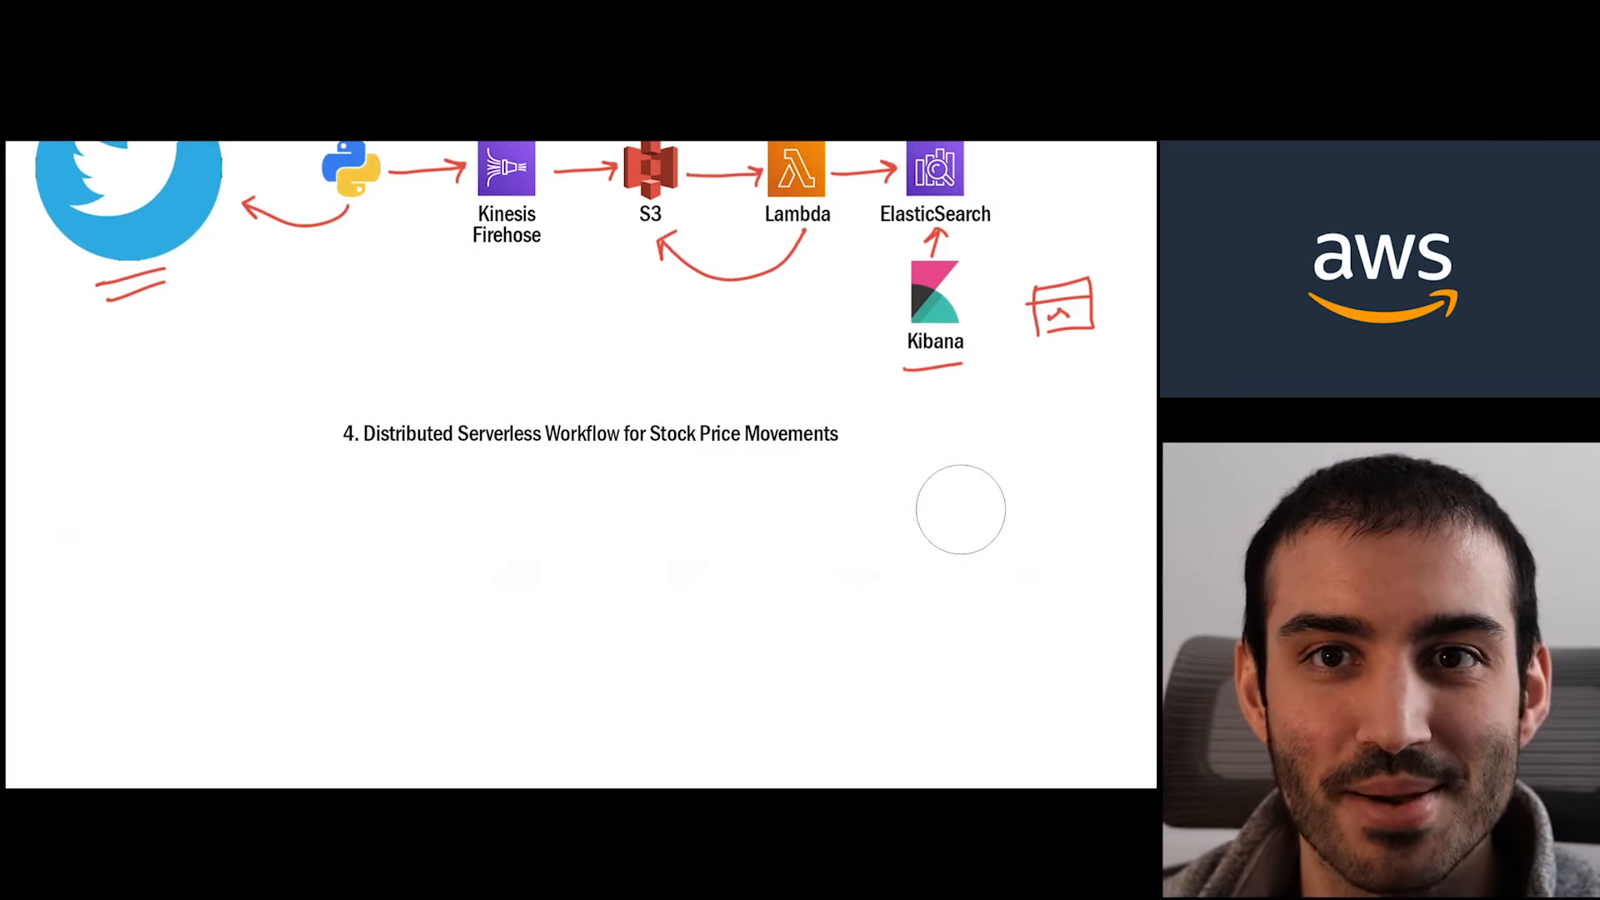
mouse_move(955, 518)
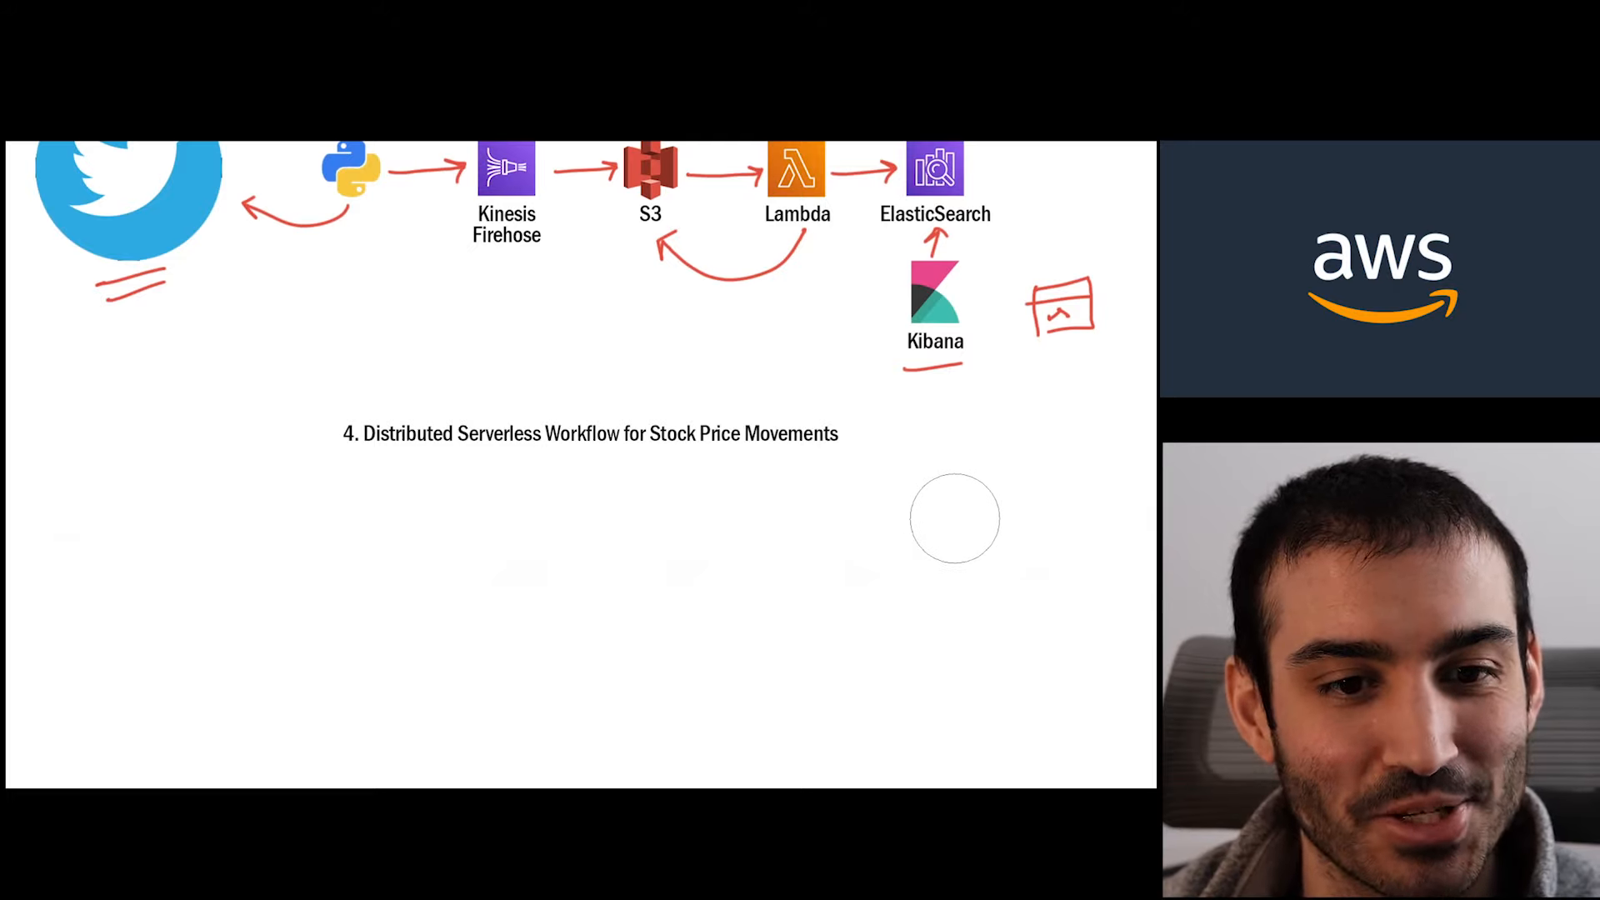
mouse_move(953, 533)
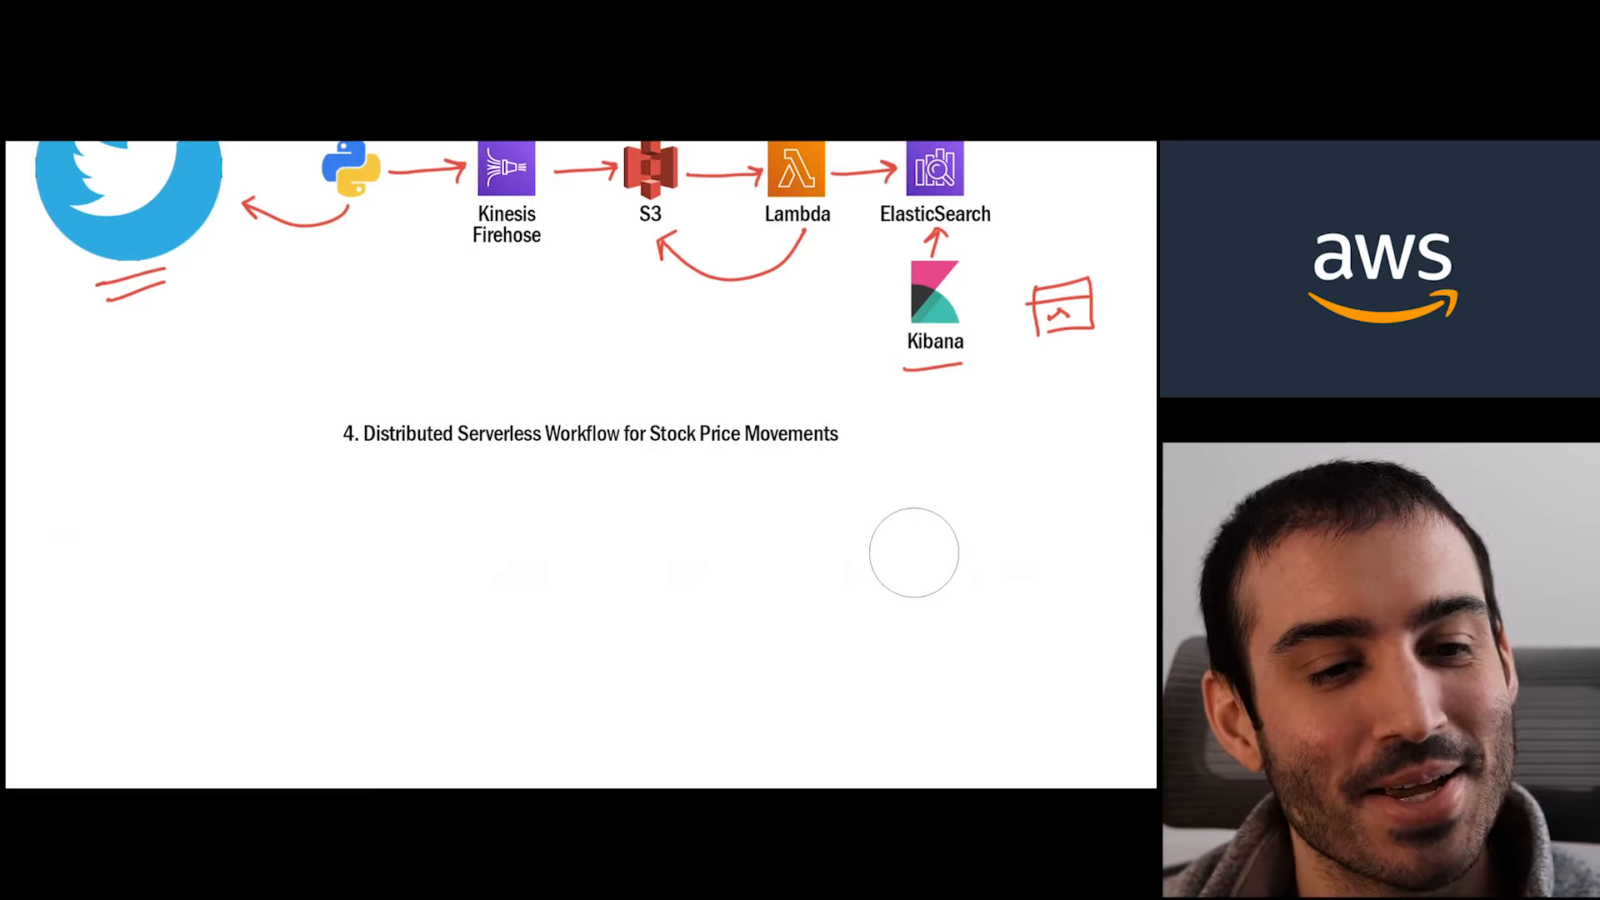
mouse_move(924, 552)
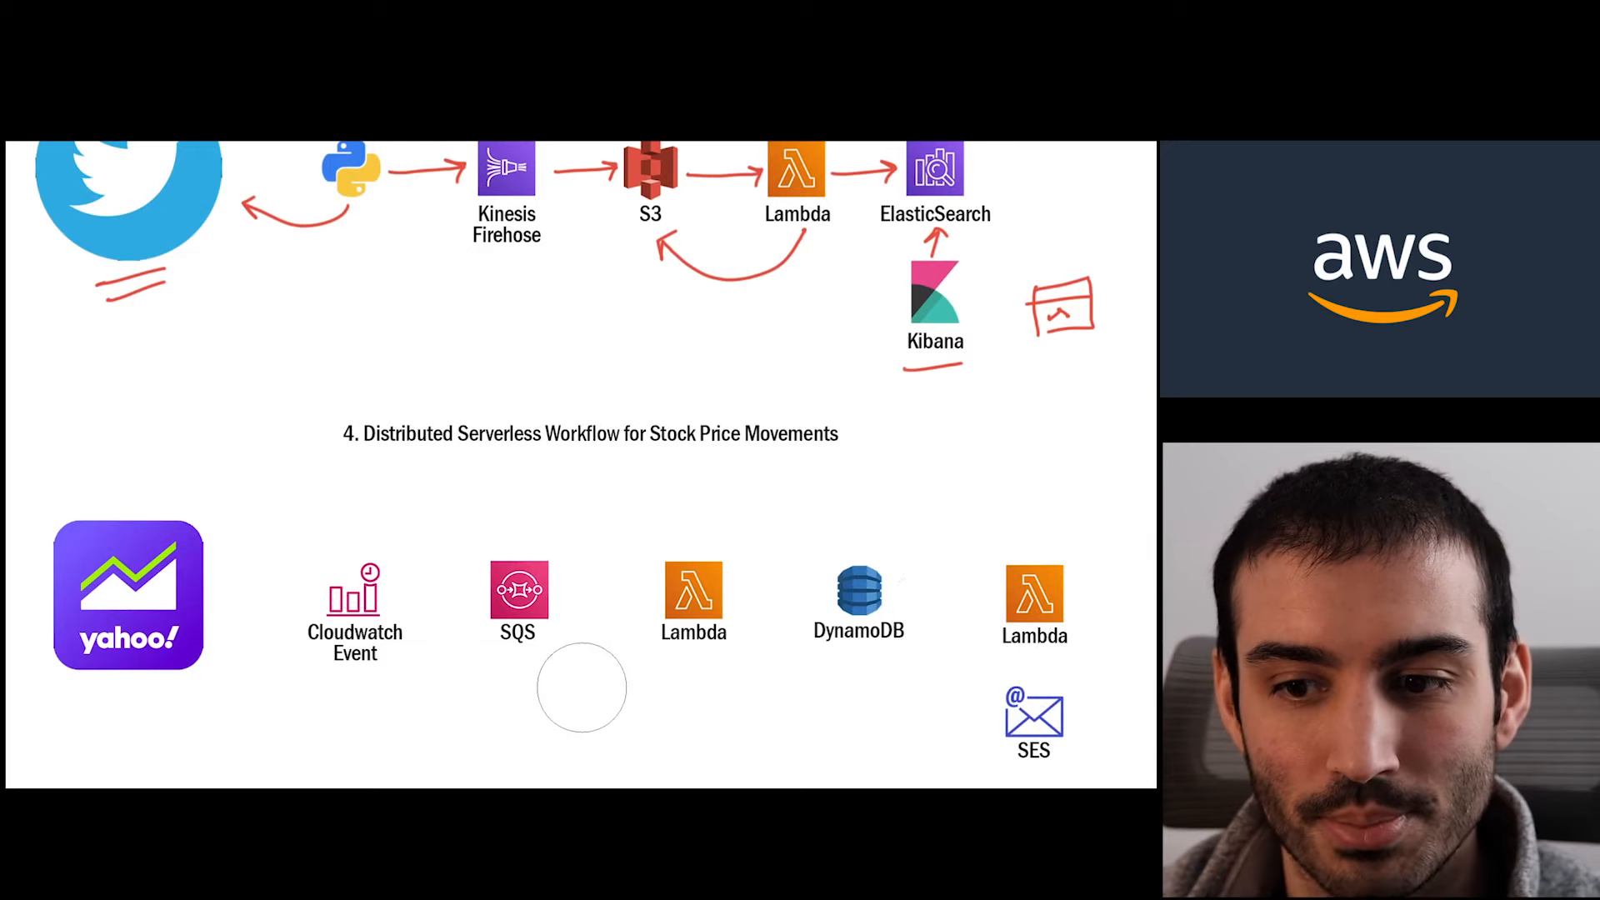
Step: Scroll to section 4 so Yahoo, Cloudwatch Event, SQS, Lambda, DynamoDB, Lambda and SES icons appear
scroll("down", 3)
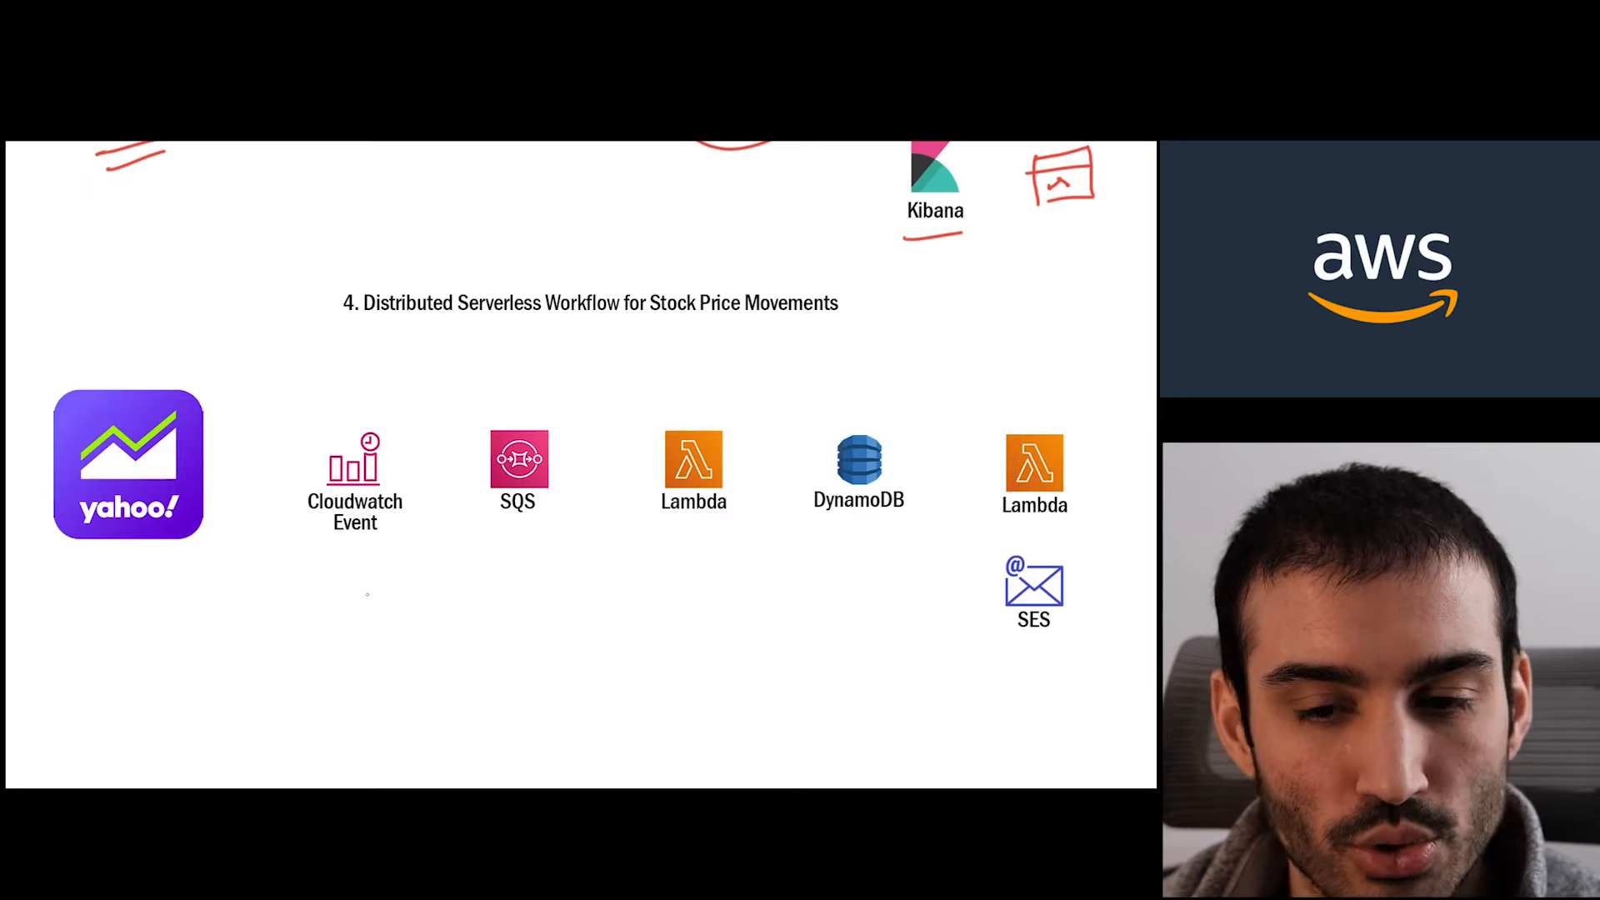
Step: Draw an upward arrow beneath Cloudwatch Event and label it '1min'
left_click_drag(357, 543, 356, 610)
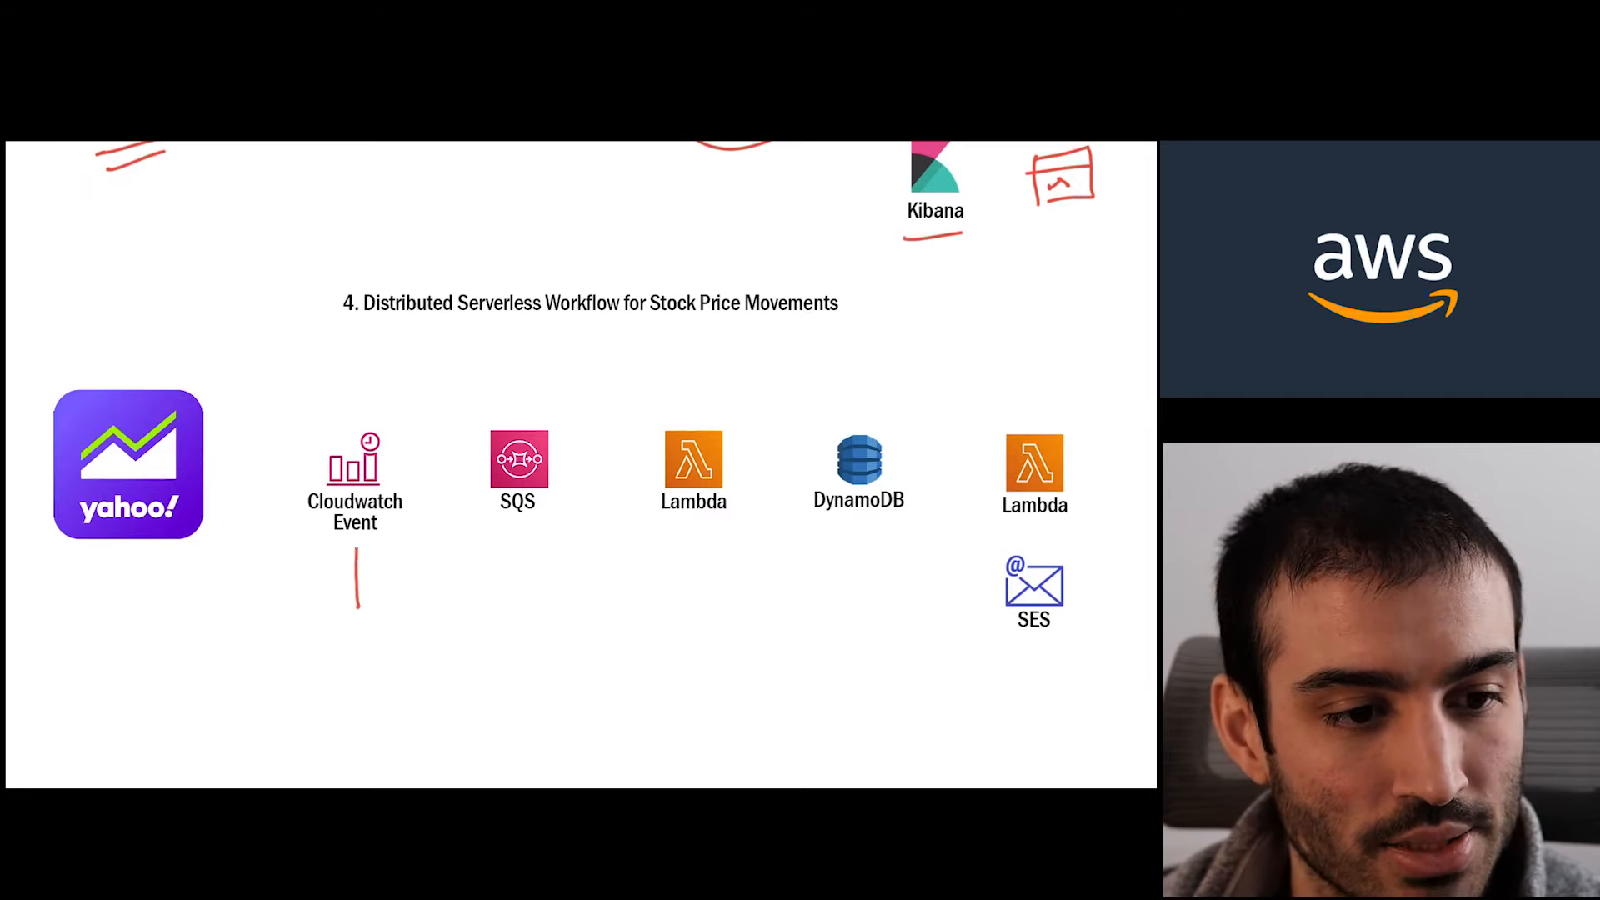
left_click_drag(357, 607, 357, 557)
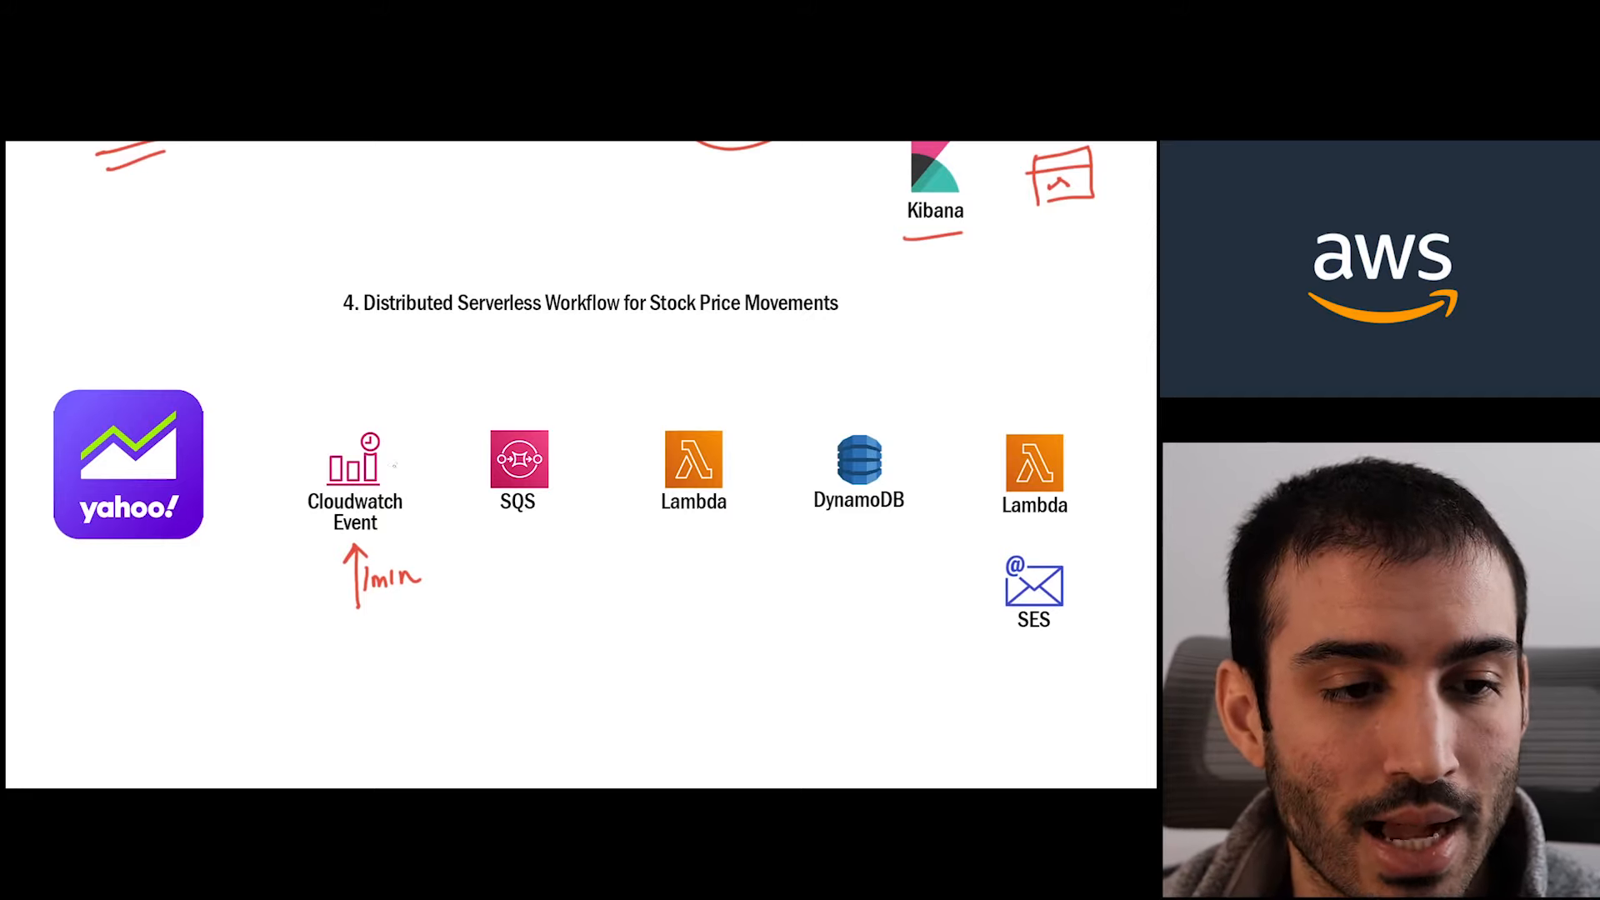
Step: Draw arrows Cloudwatch Event→SQS and Lambda→SQS, and underline SQS
left_click_drag(398, 457, 474, 457)
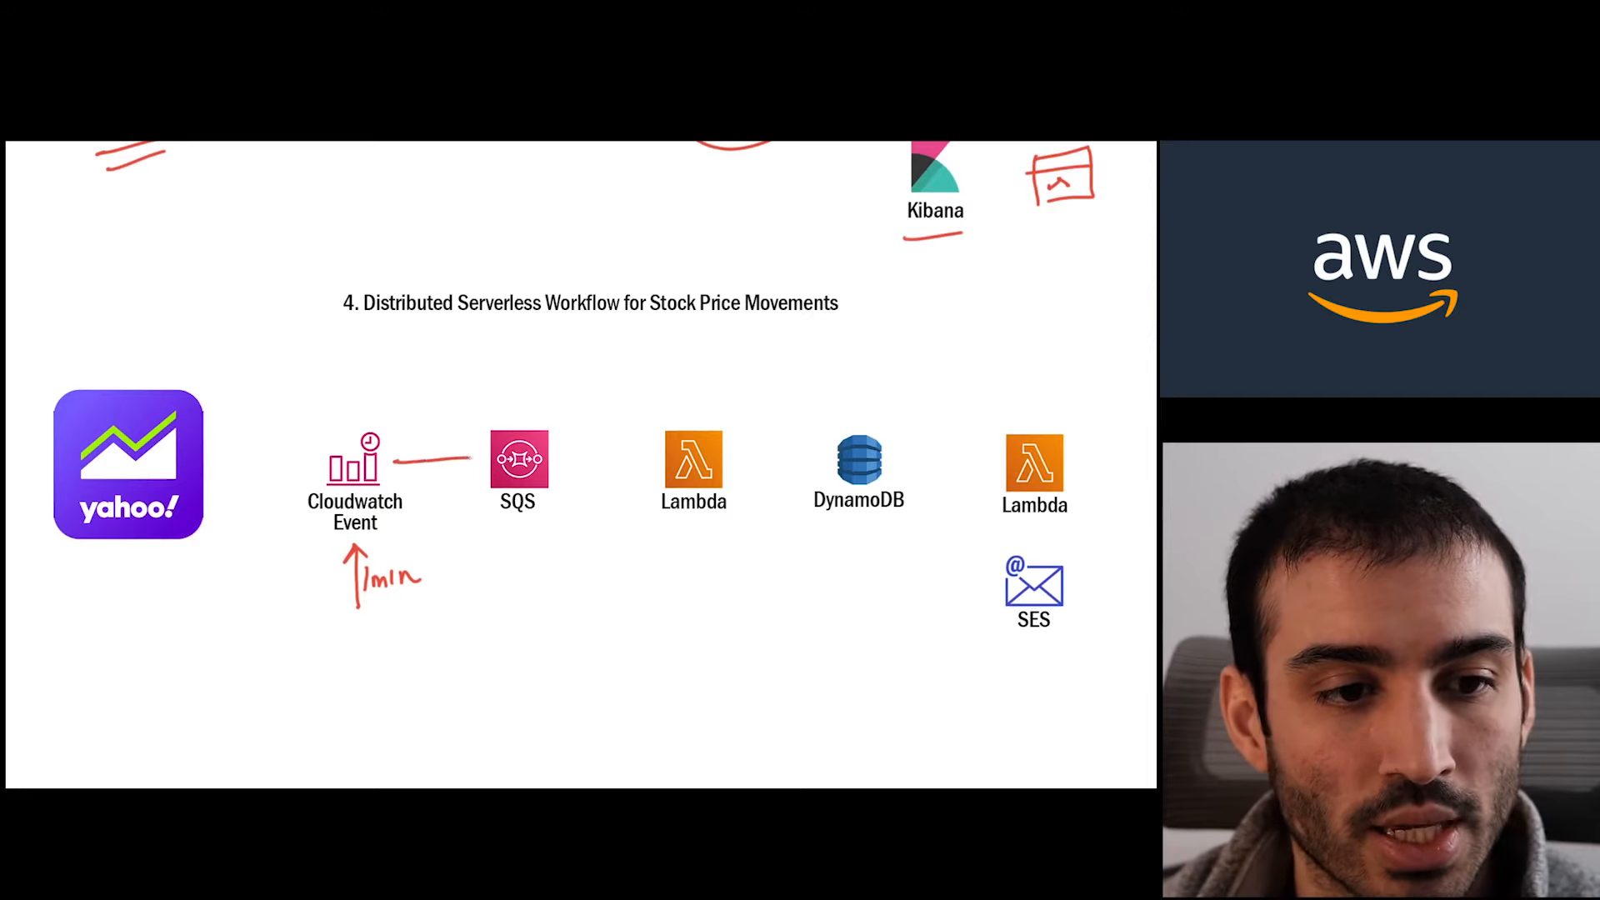
left_click_drag(398, 457, 470, 457)
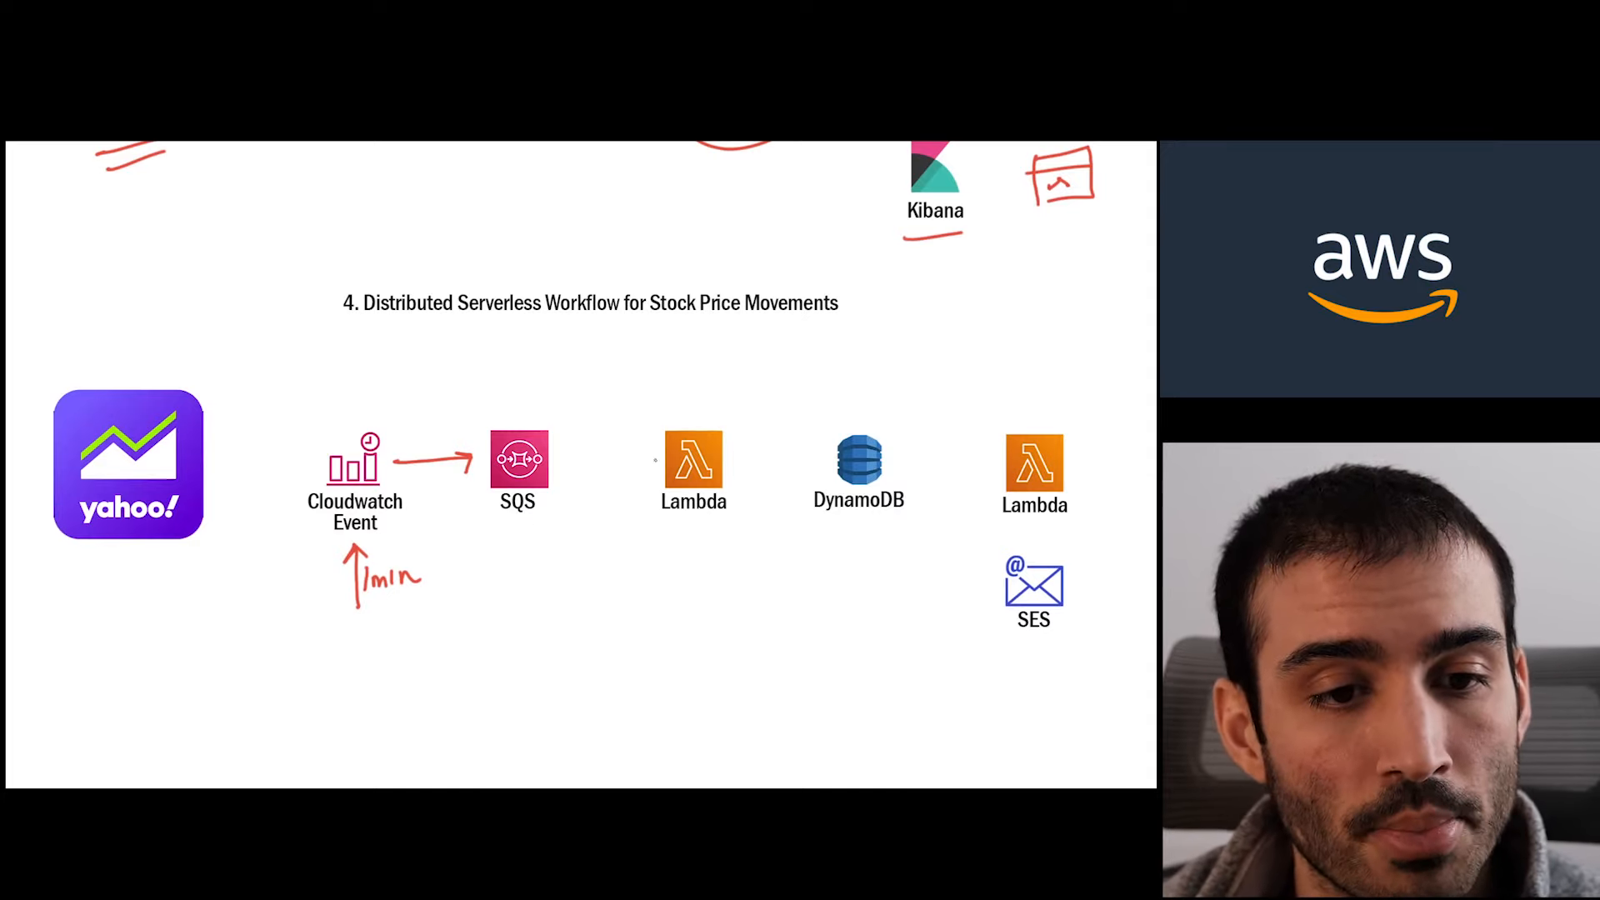
left_click_drag(653, 456, 566, 457)
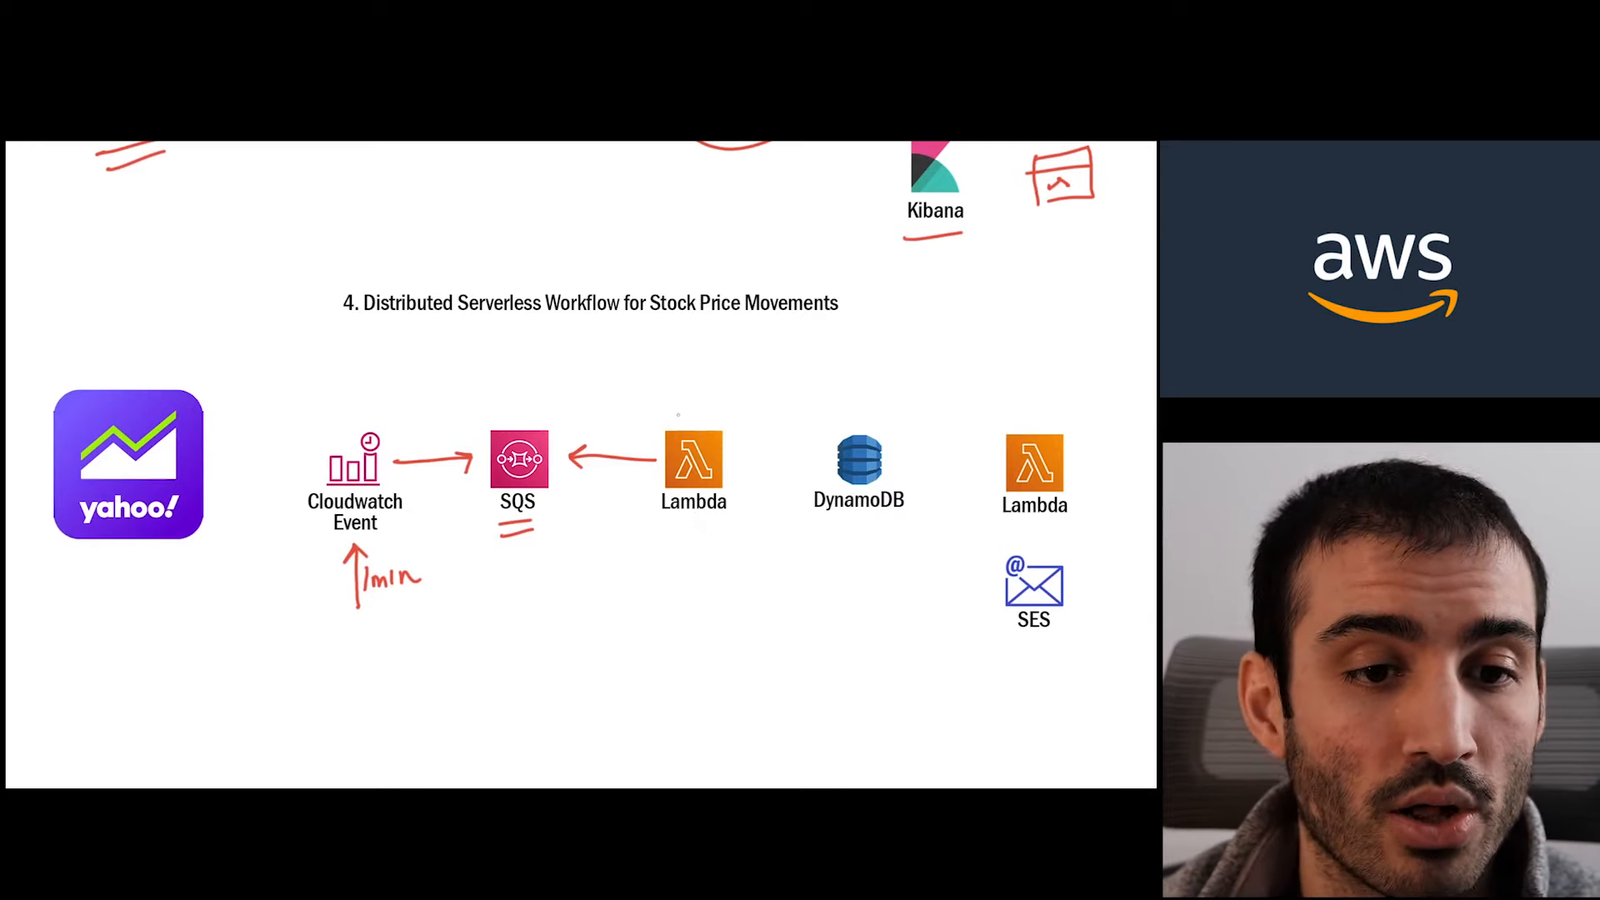
Step: Draw a GME arrow Lambda→Yahoo, Lambda→DynamoDB, and a Price table T1 8.00, T2 10.00 noting $2.00
left_click_drag(684, 408, 240, 449)
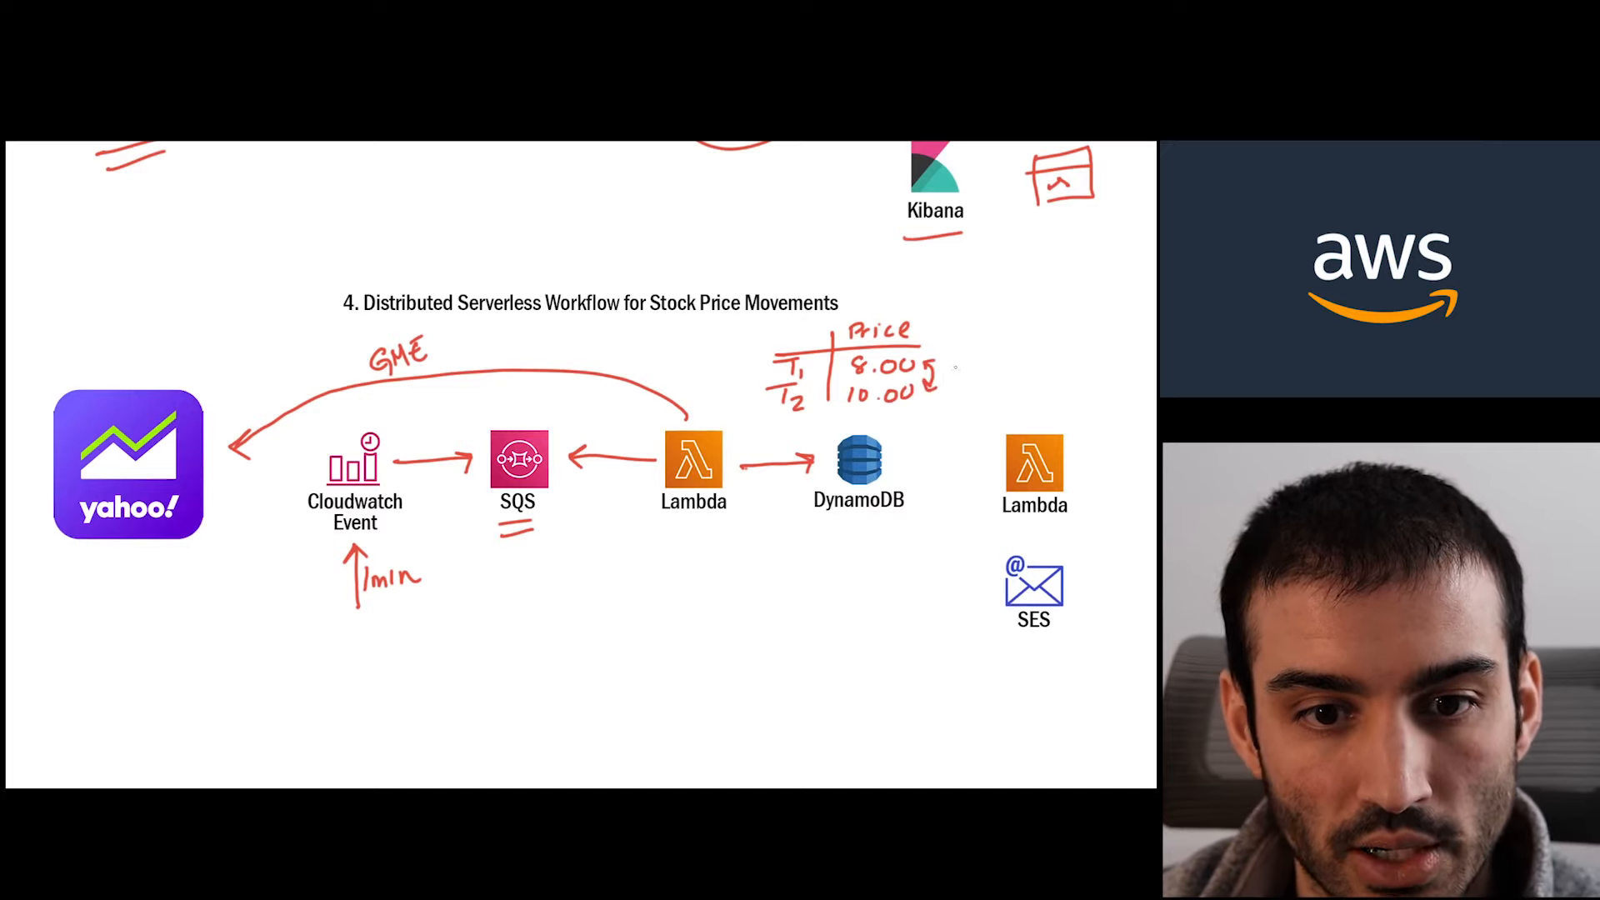
type("$2.0")
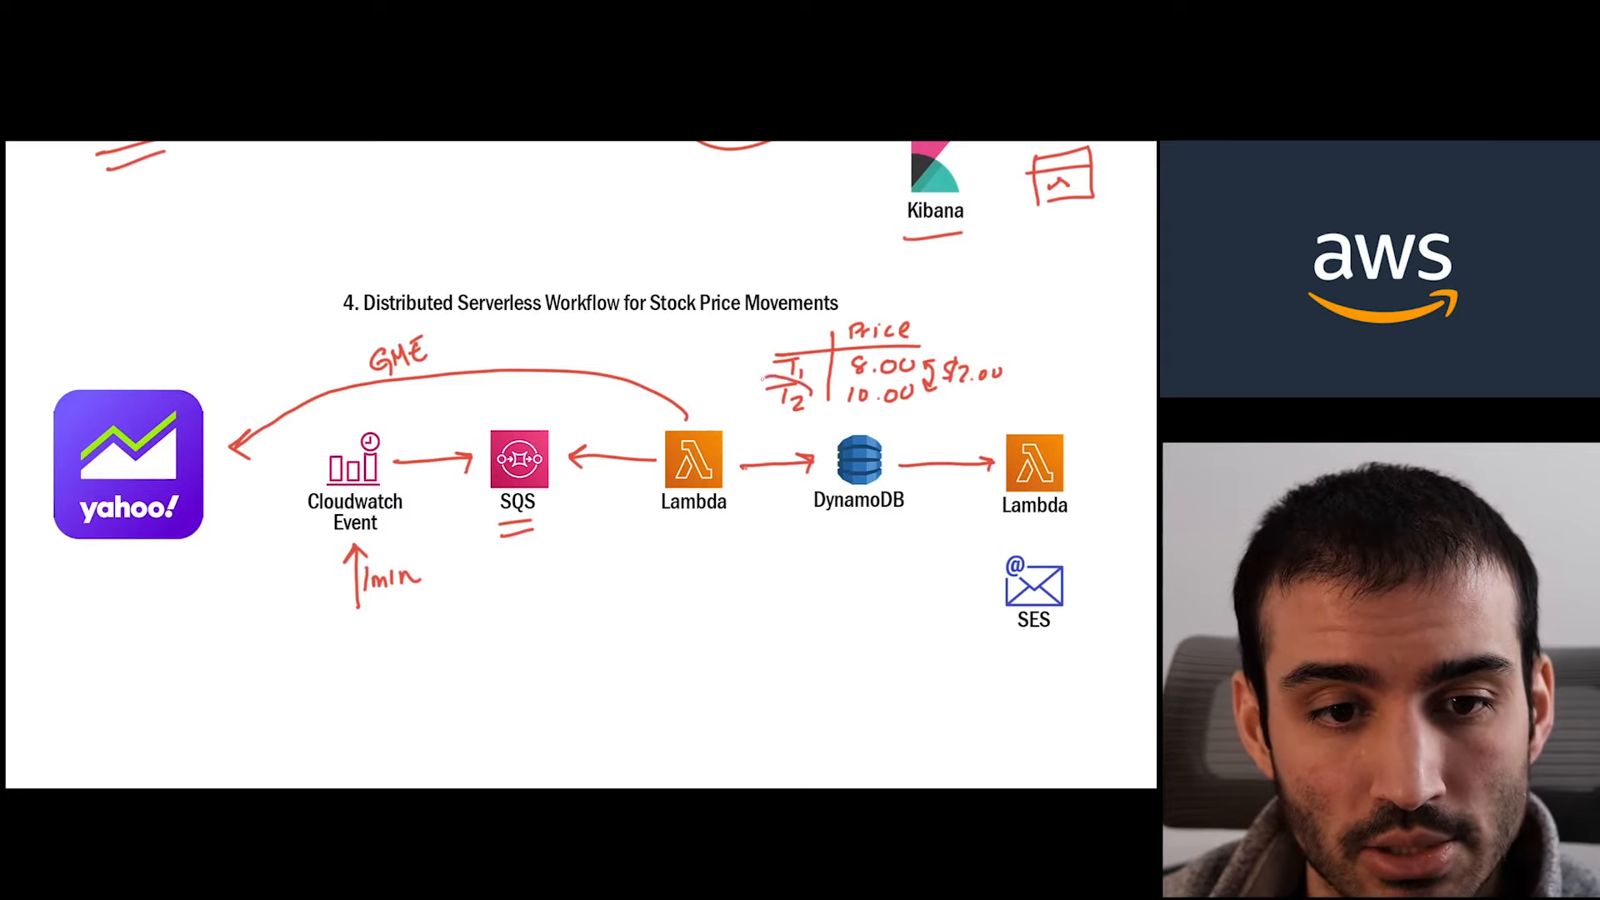
Step: Link DynamoDB and second Lambda with T2/T1 arrows, box the table, circle T2 and $2.00
left_click_drag(775, 393, 806, 408)
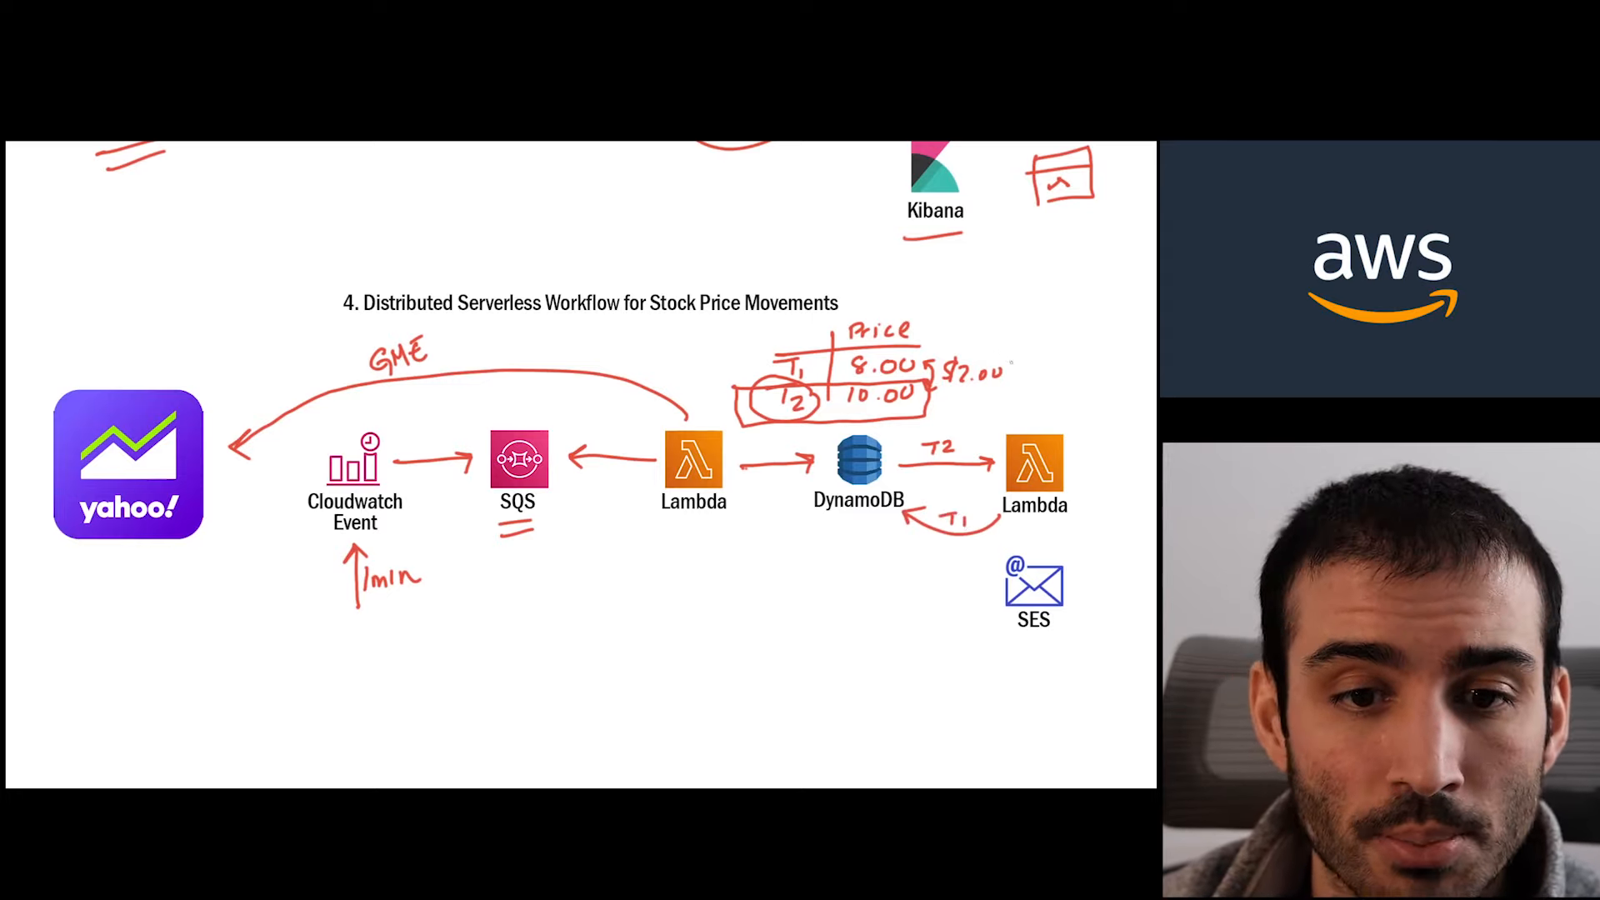
left_click_drag(918, 346, 1020, 398)
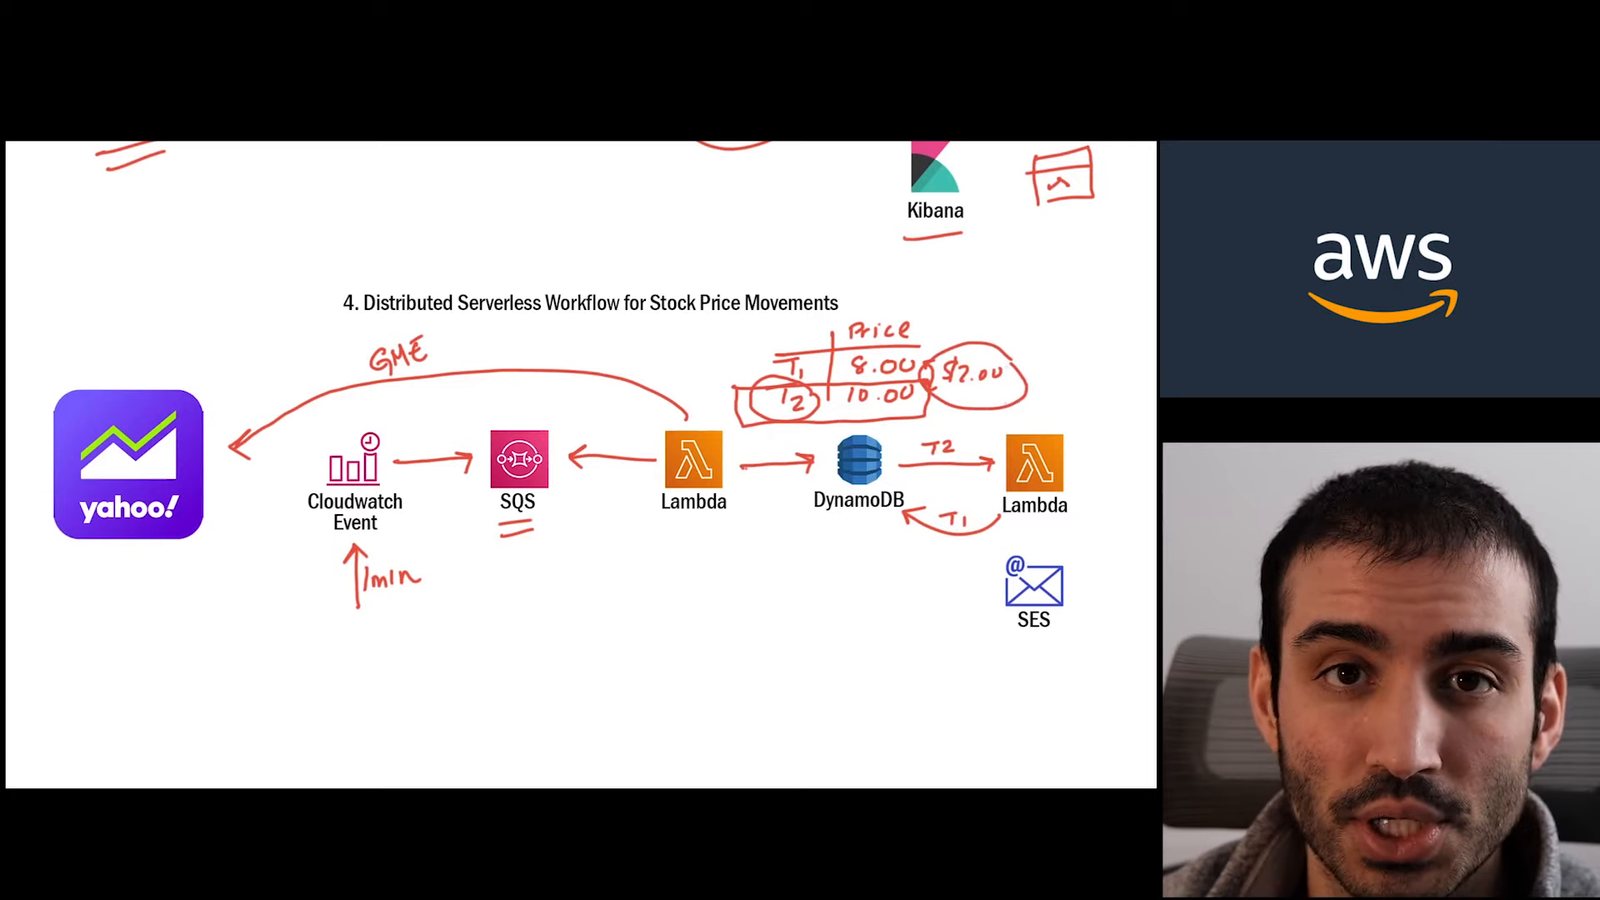